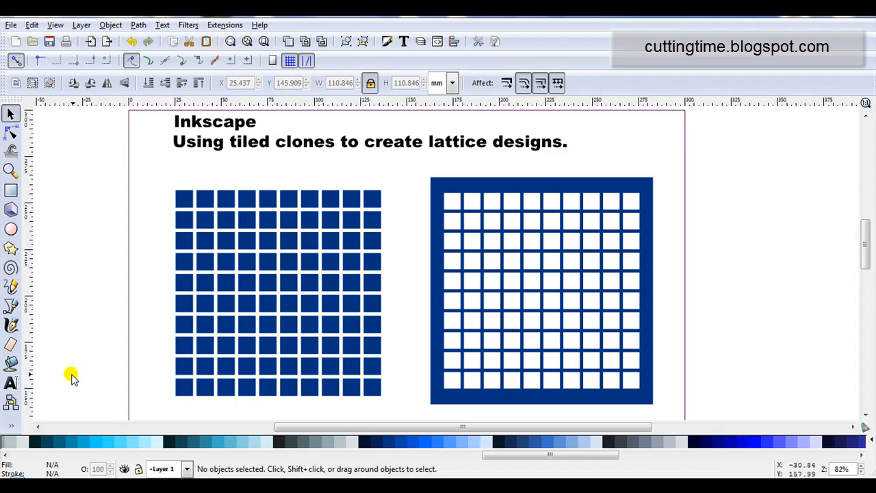
{"action": "mouse_move", "coordinate": [101, 317]}
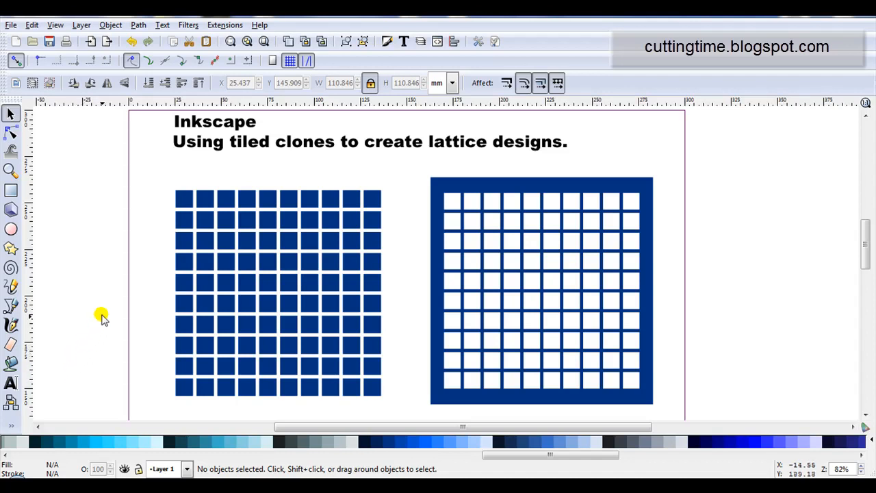
{"action": "mouse_move", "coordinate": [213, 186]}
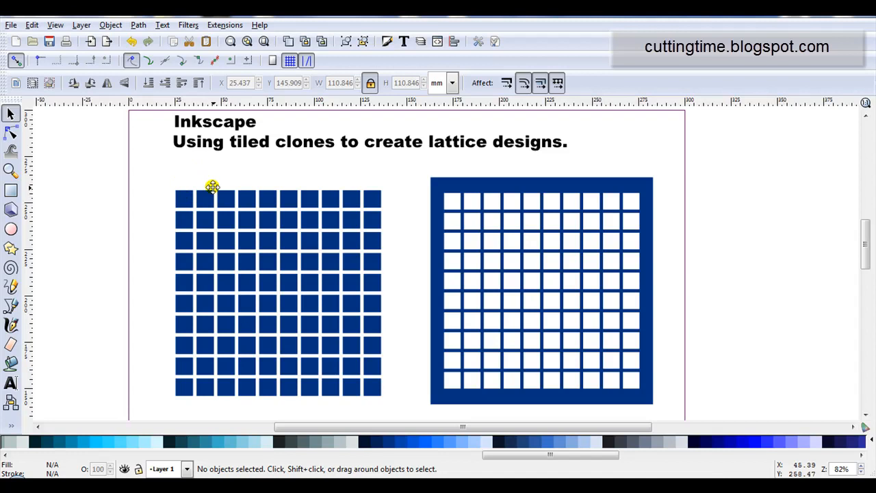
{"action": "mouse_move", "coordinate": [219, 205]}
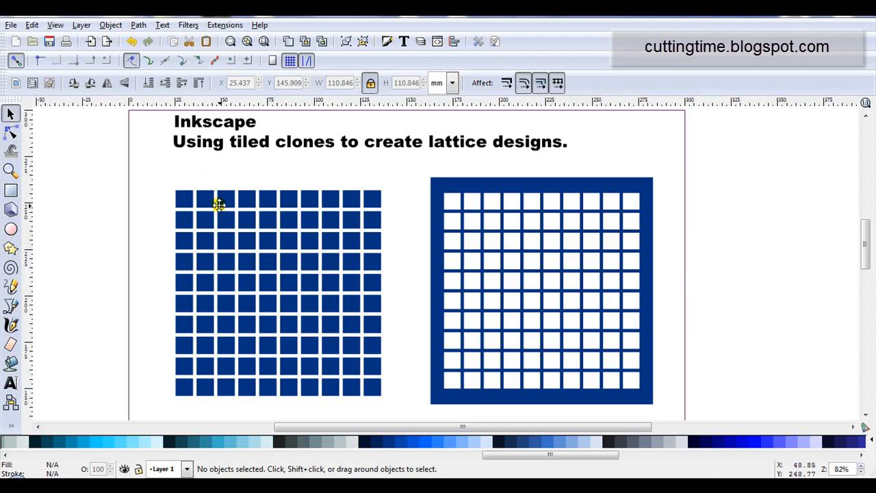
{"action": "mouse_move", "coordinate": [230, 259]}
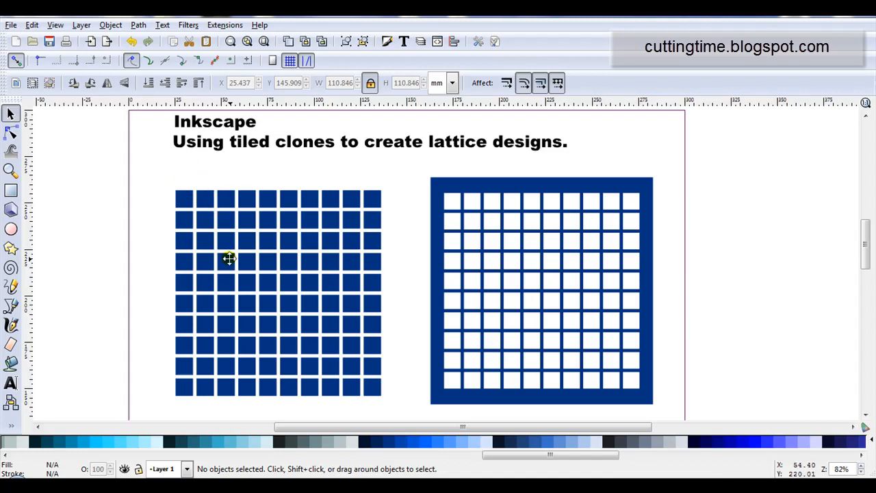
Step: Resize the small blue square to 10 by 10 mm and head into the Edit menu
{"action": "scroll", "scroll_direction": "down", "scroll_amount": 3}
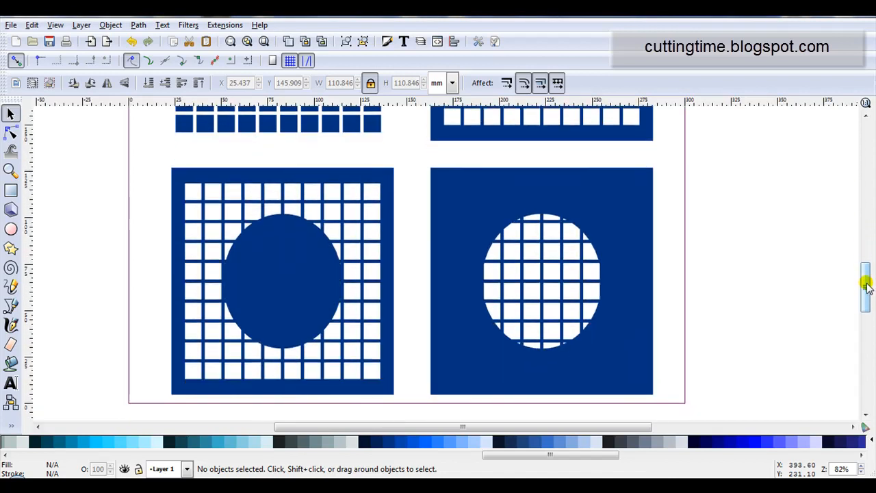
{"action": "mouse_move", "coordinate": [669, 290]}
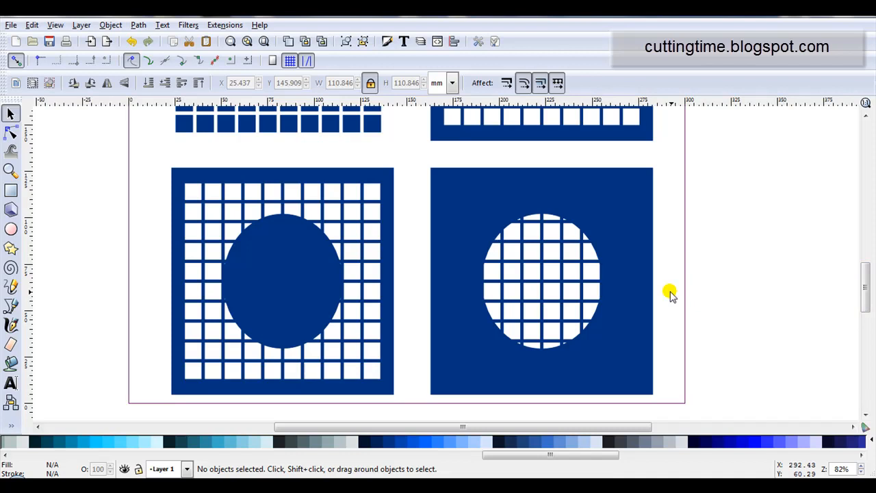
{"action": "left_click", "coordinate": [11, 189]}
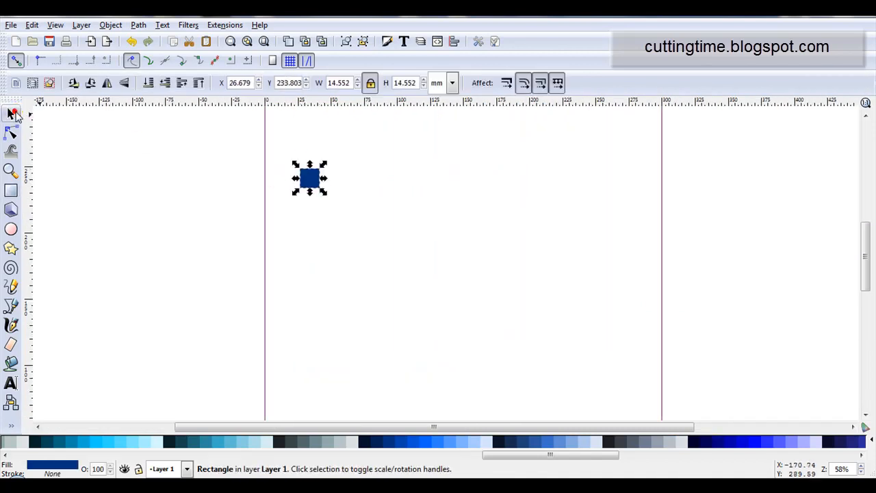
{"action": "mouse_move", "coordinate": [304, 129]}
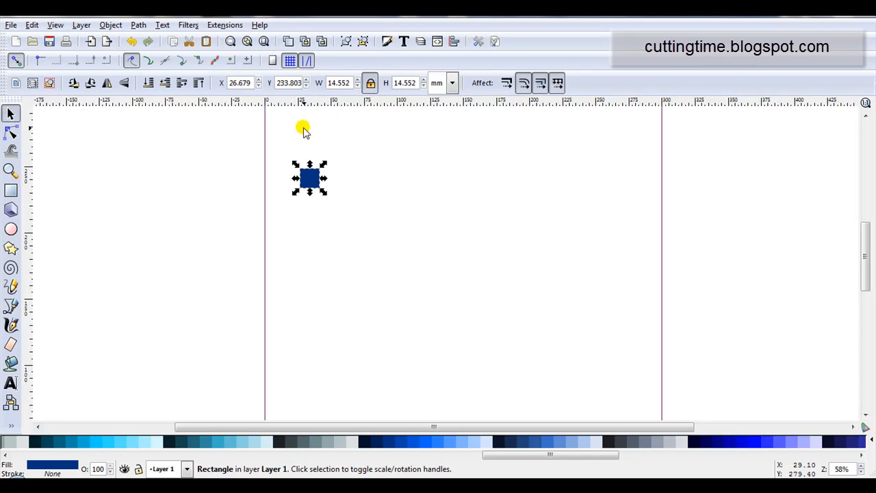
{"action": "triple_click", "coordinate": [339, 83]}
{"action": "type", "text": "10"}
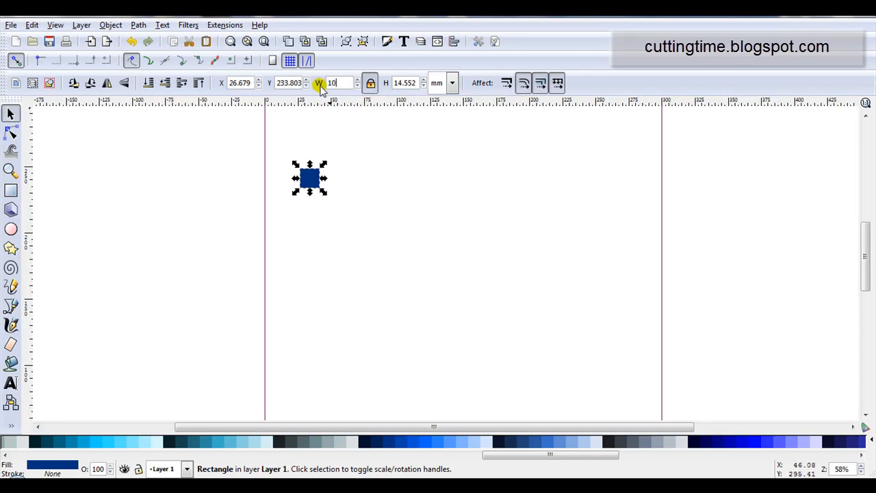
{"action": "left_click", "coordinate": [31, 25]}
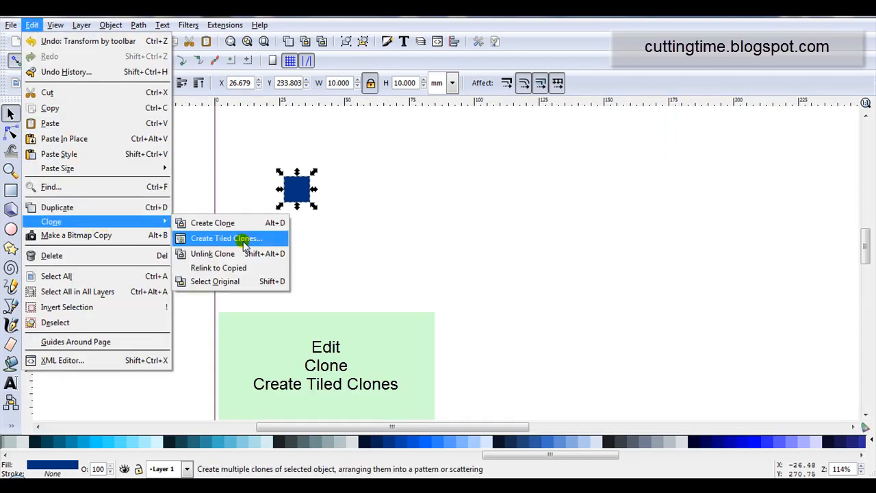
Step: In Create Tiled Clones, tile by width and height, measured in inches, with width 6
{"action": "left_click", "coordinate": [226, 238]}
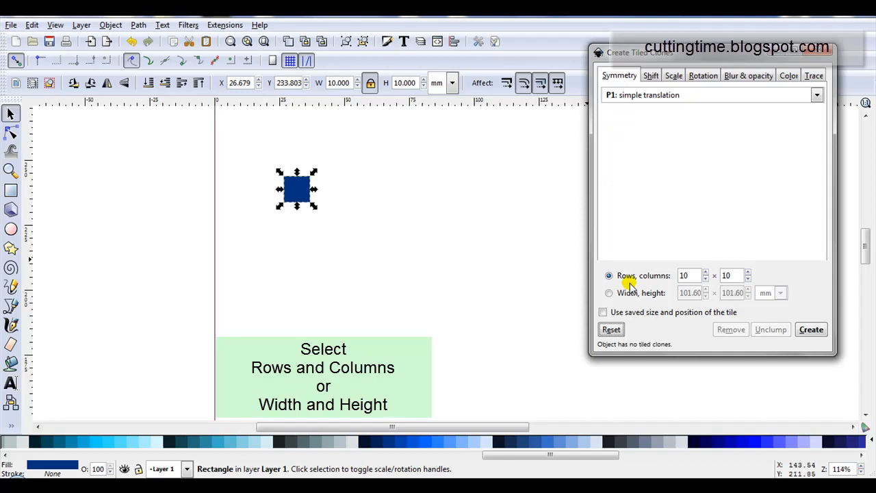
{"action": "left_click", "coordinate": [608, 293]}
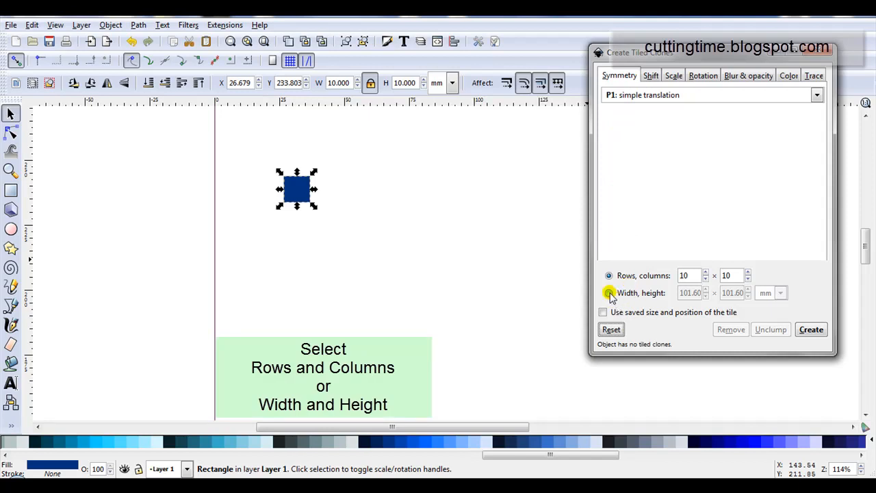
{"action": "left_click", "coordinate": [608, 293]}
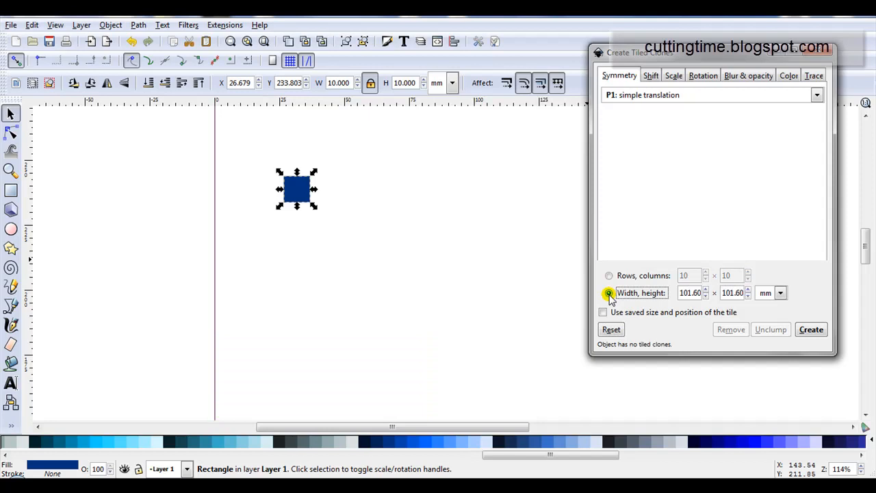
{"action": "mouse_move", "coordinate": [709, 312]}
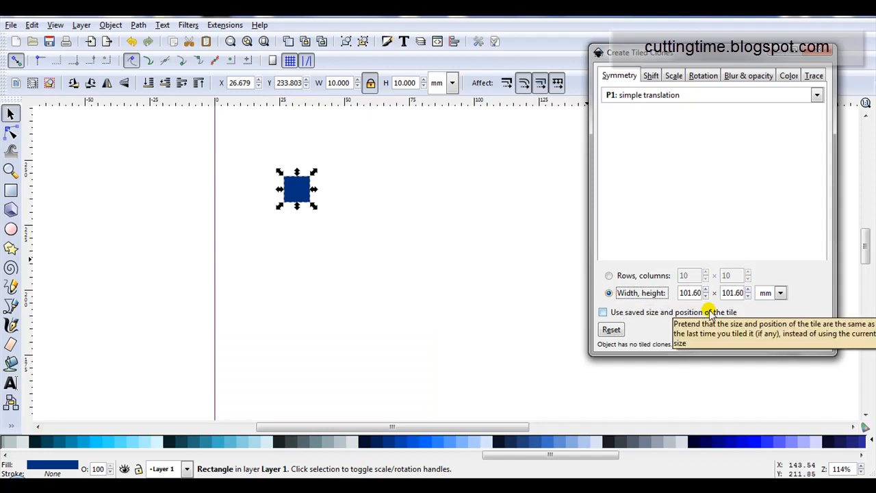
{"action": "left_click", "coordinate": [779, 293]}
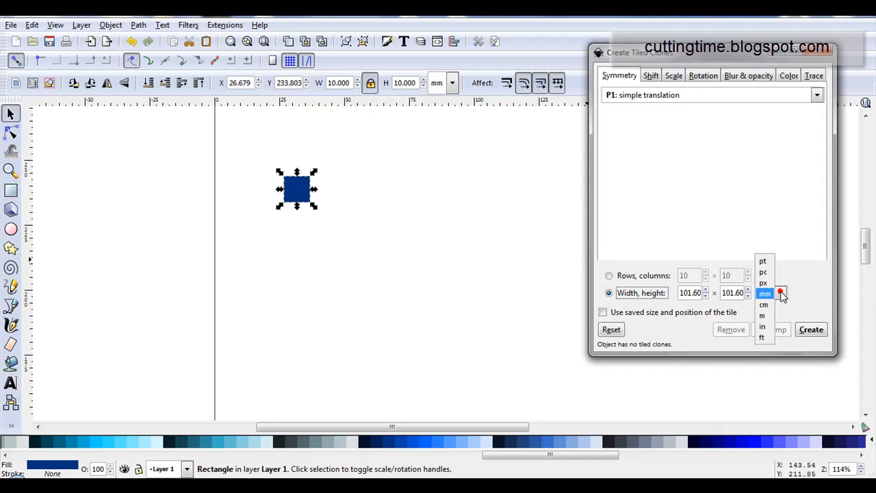
{"action": "left_click", "coordinate": [761, 326]}
{"action": "type", "text": "6"}
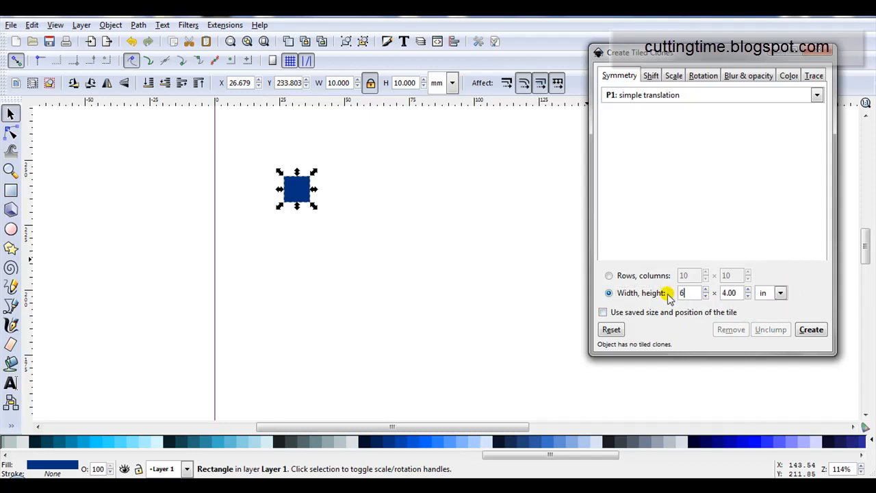
{"action": "key", "text": "Tab"}
{"action": "type", "text": "6"}
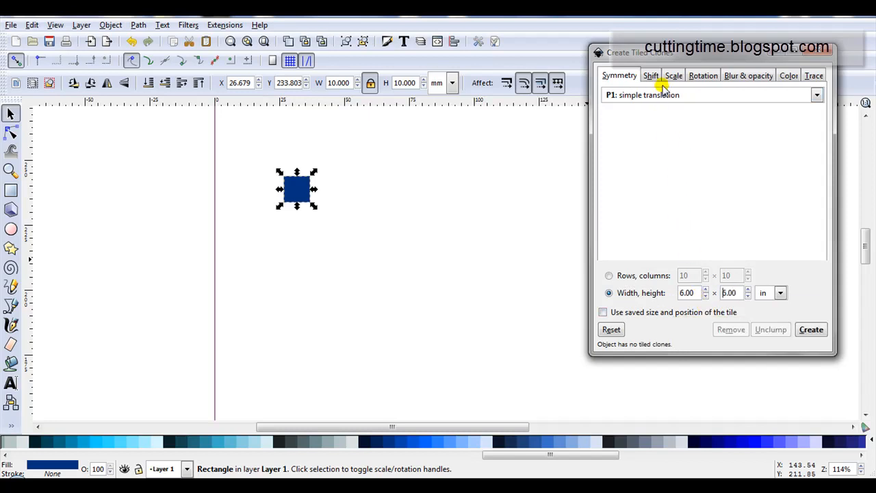
Step: Create the tiled clones, filling the 6 × 6 inch area with touching squares
{"action": "left_click", "coordinate": [650, 76]}
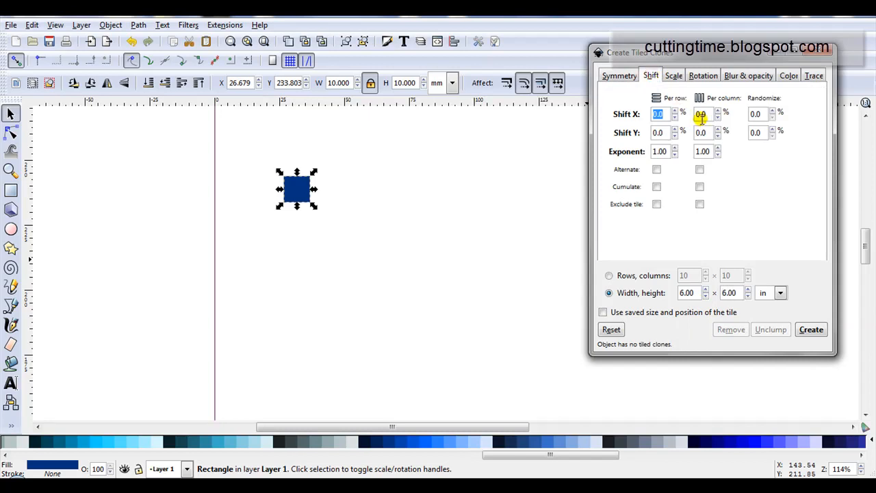
{"action": "mouse_move", "coordinate": [657, 133]}
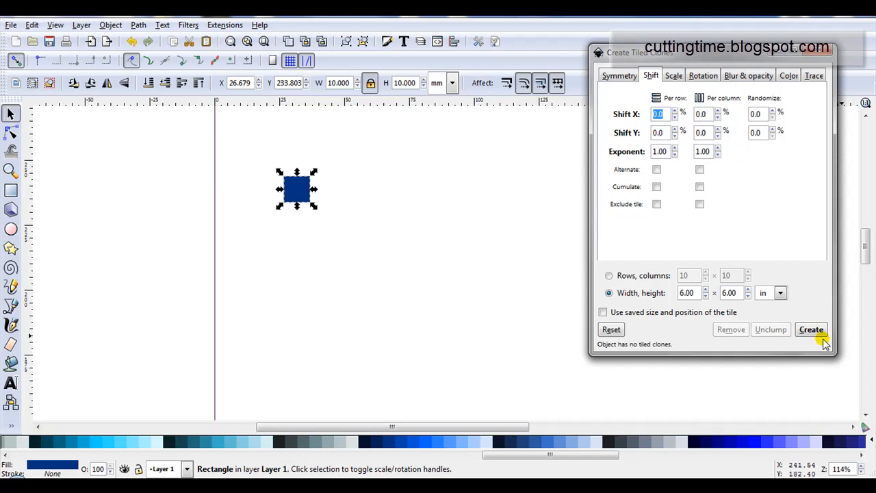
{"action": "left_click", "coordinate": [811, 329]}
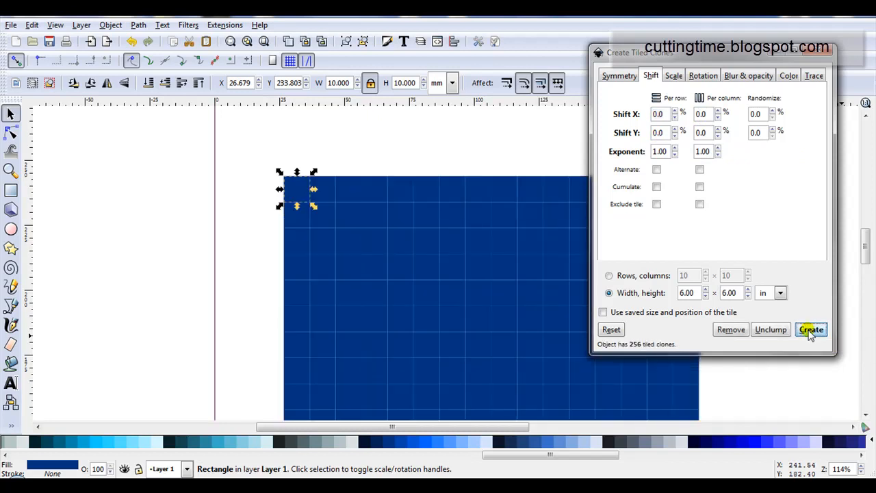
{"action": "mouse_move", "coordinate": [642, 351]}
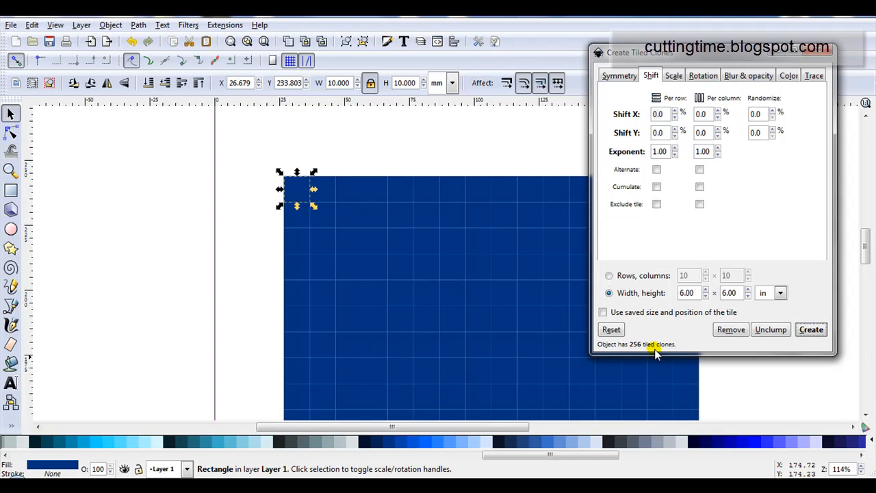
{"action": "mouse_move", "coordinate": [328, 194]}
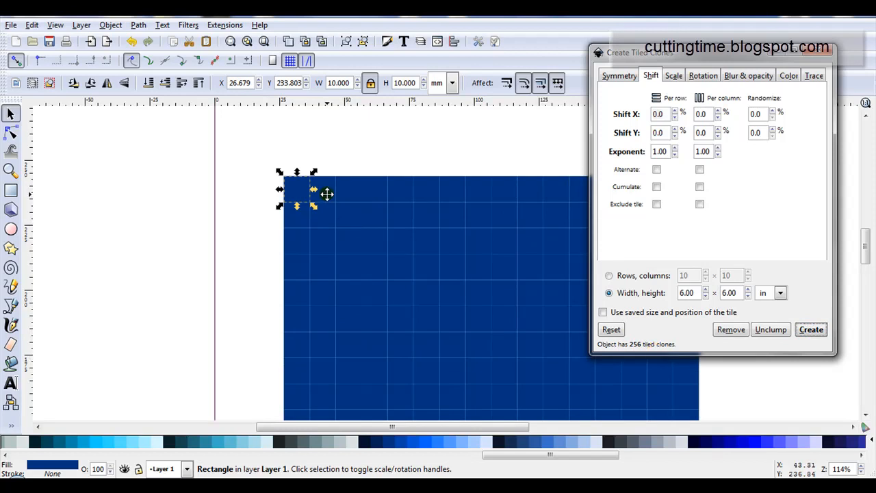
{"action": "mouse_move", "coordinate": [325, 203]}
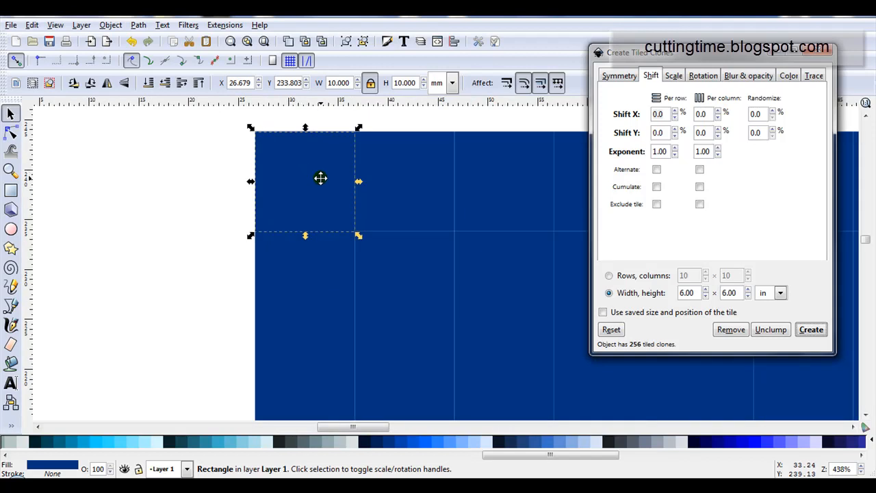
{"action": "mouse_move", "coordinate": [468, 197]}
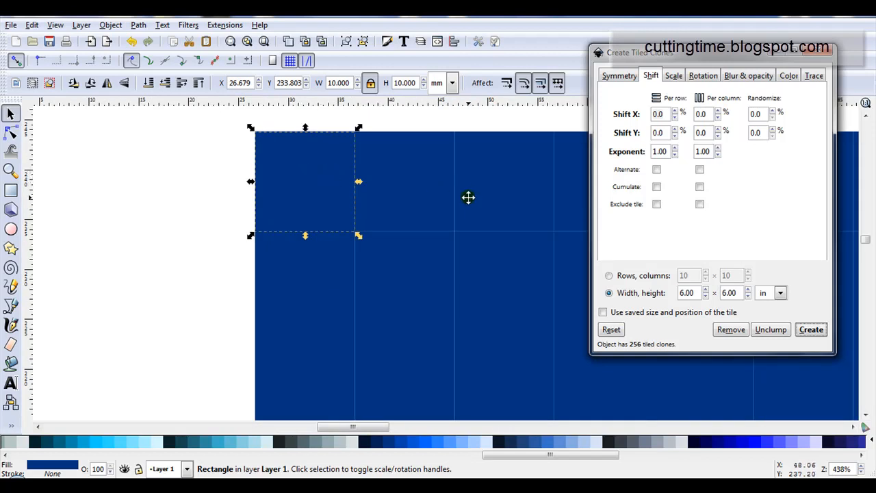
{"action": "mouse_move", "coordinate": [304, 223]}
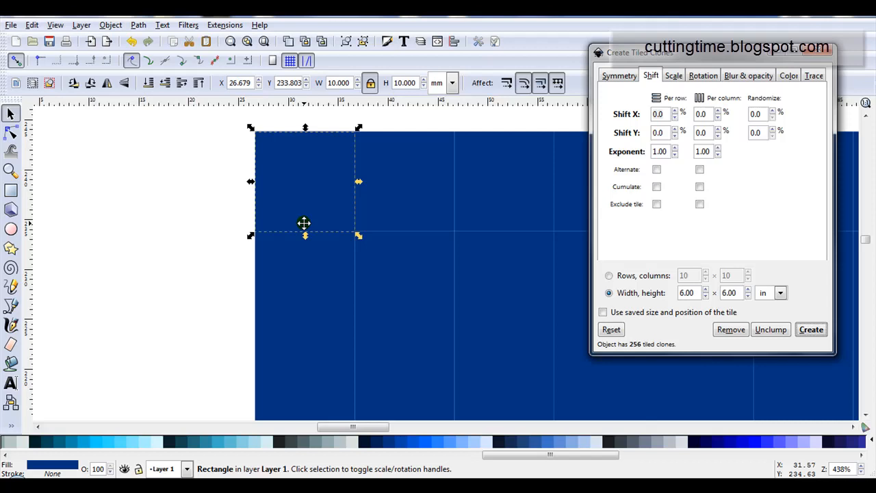
{"action": "mouse_move", "coordinate": [332, 169]}
{"action": "type", "text": "20"}
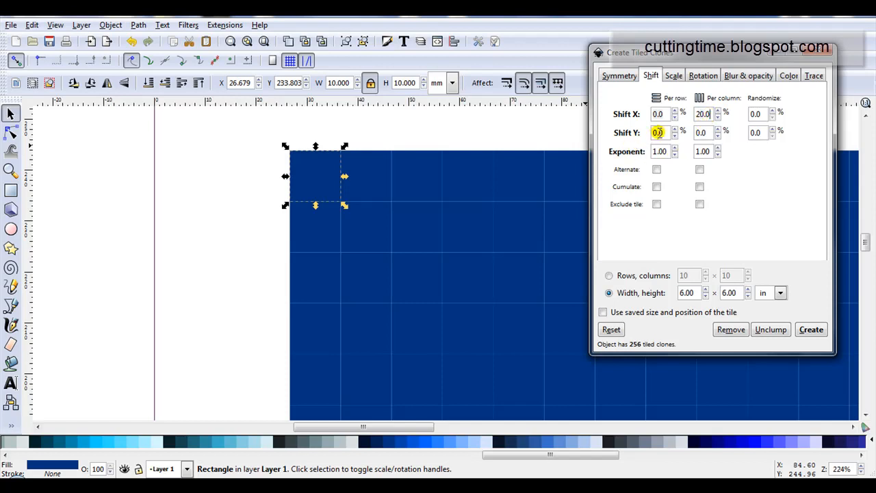
{"action": "mouse_move", "coordinate": [657, 131]}
{"action": "type", "text": "20"}
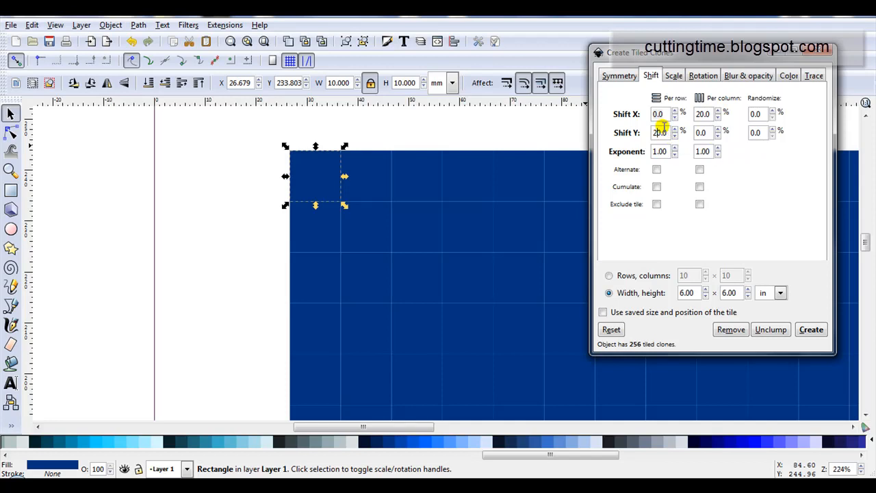
Step: Rebuild the clone grid at 20% shift, try 30%, settle on 20%, and close the dialog
{"action": "left_click", "coordinate": [810, 328]}
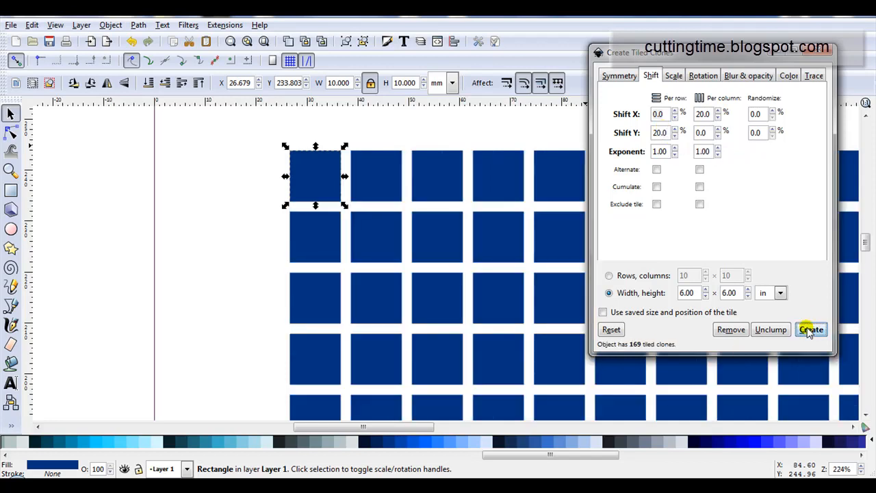
{"action": "mouse_move", "coordinate": [413, 244]}
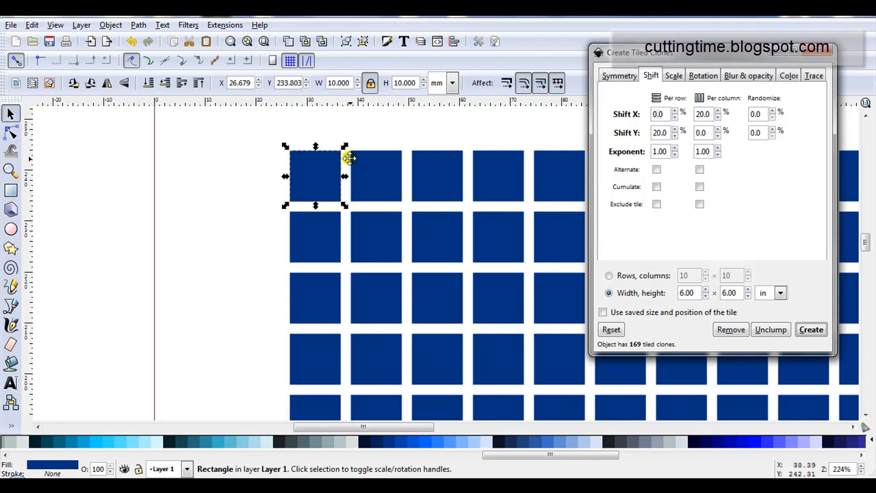
{"action": "mouse_move", "coordinate": [436, 213]}
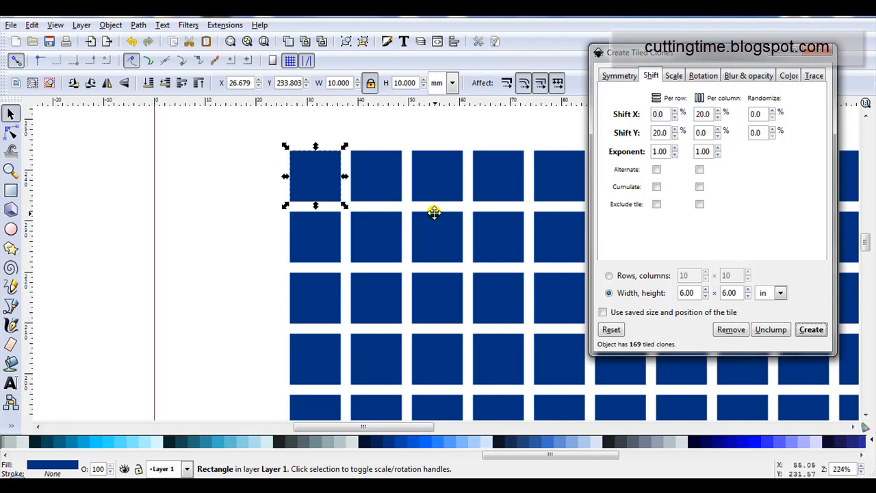
{"action": "mouse_move", "coordinate": [715, 113]}
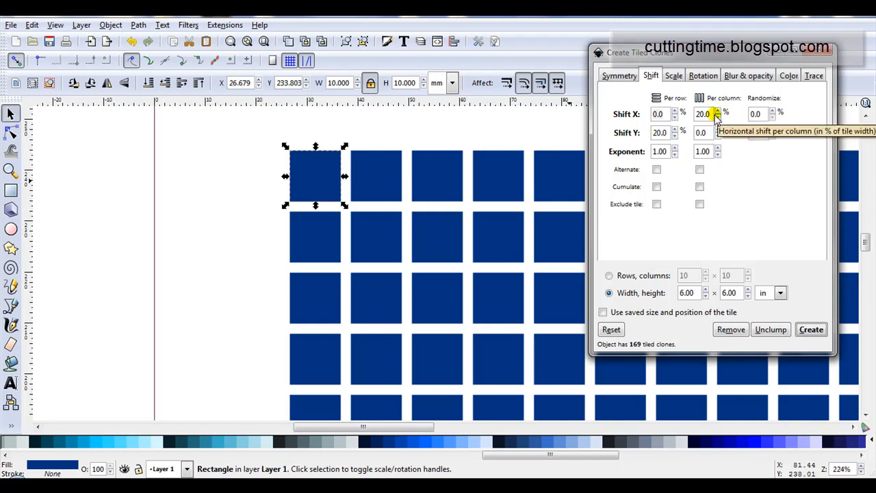
{"action": "mouse_move", "coordinate": [322, 181]}
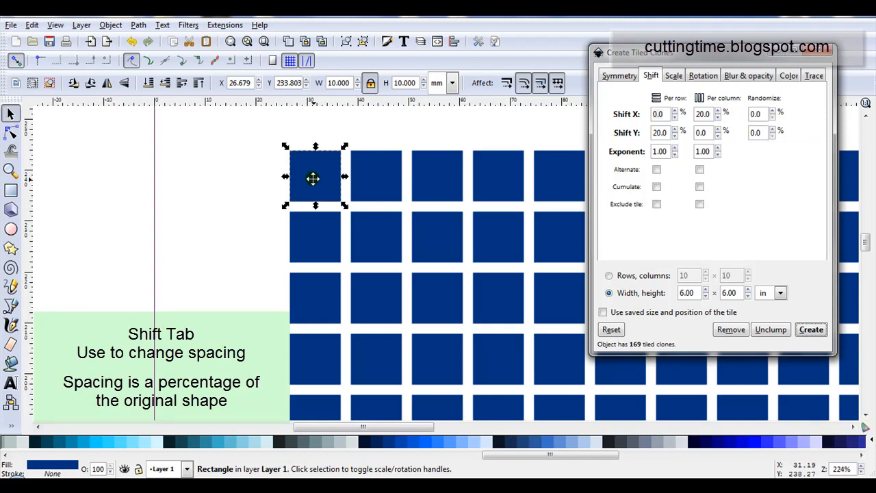
{"action": "mouse_move", "coordinate": [345, 167]}
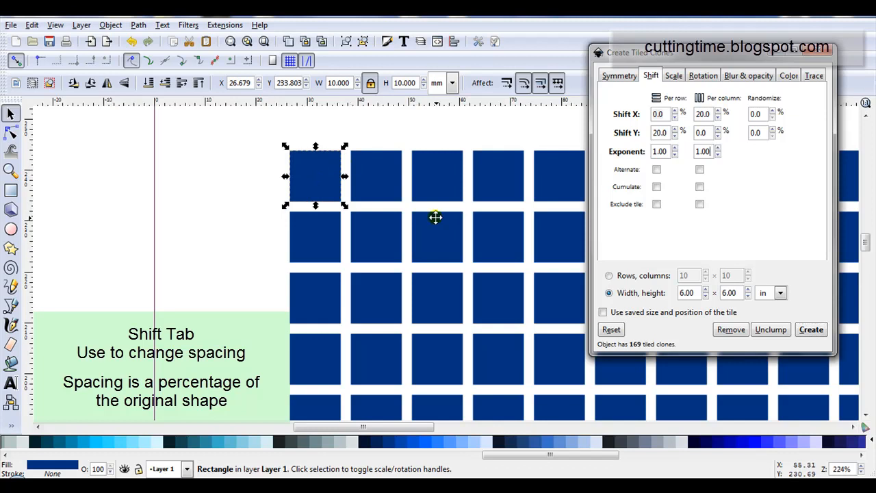
{"action": "mouse_move", "coordinate": [408, 184]}
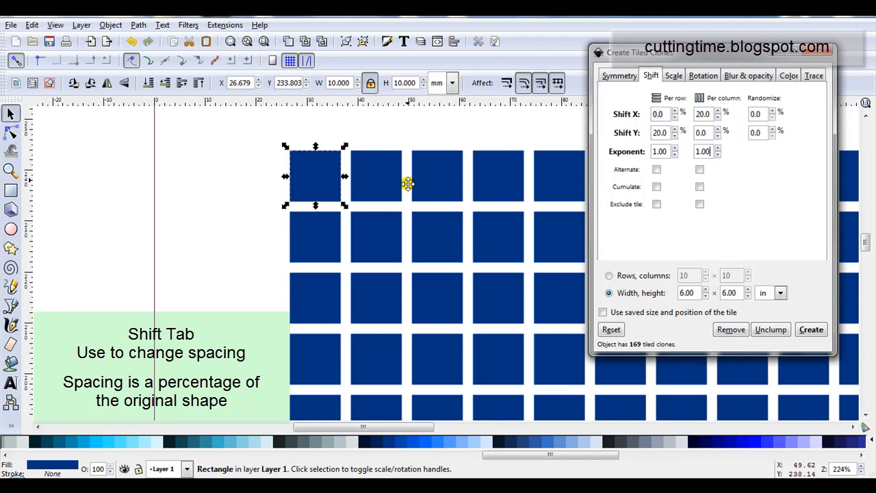
{"action": "mouse_move", "coordinate": [416, 249]}
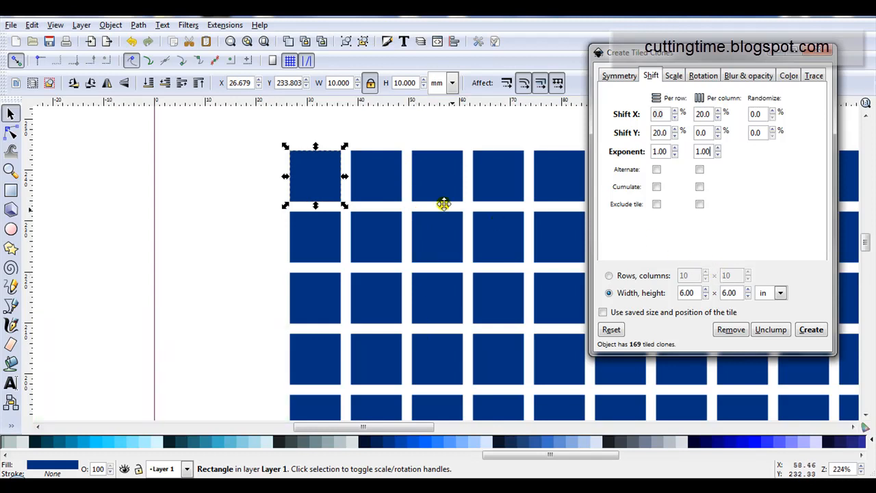
{"action": "mouse_move", "coordinate": [276, 177]}
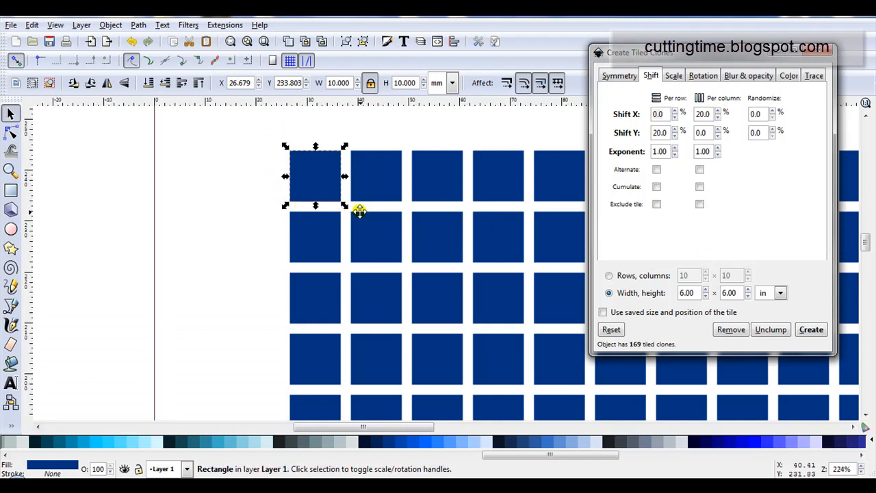
{"action": "mouse_move", "coordinate": [326, 189]}
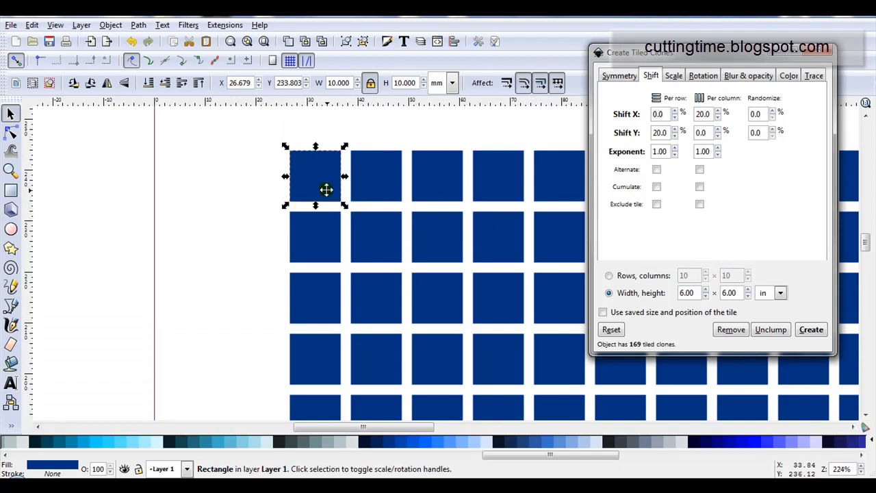
{"action": "mouse_move", "coordinate": [775, 209]}
{"action": "type", "text": "30"}
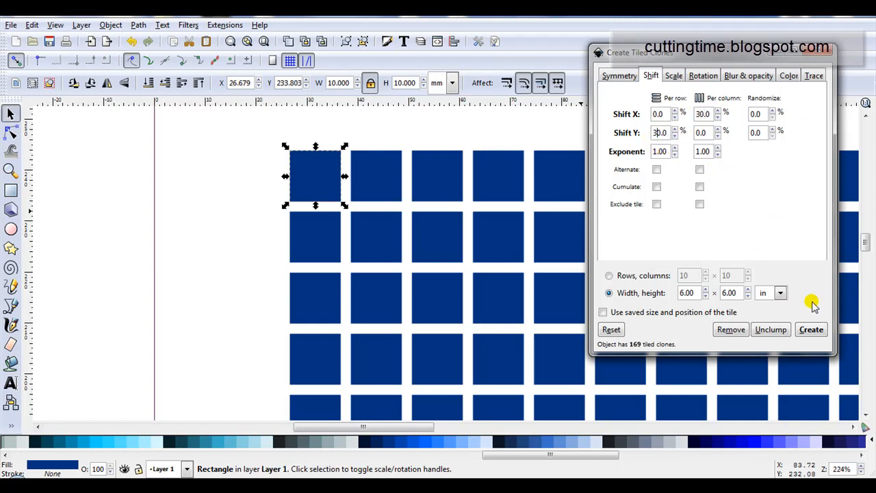
{"action": "left_click", "coordinate": [811, 329]}
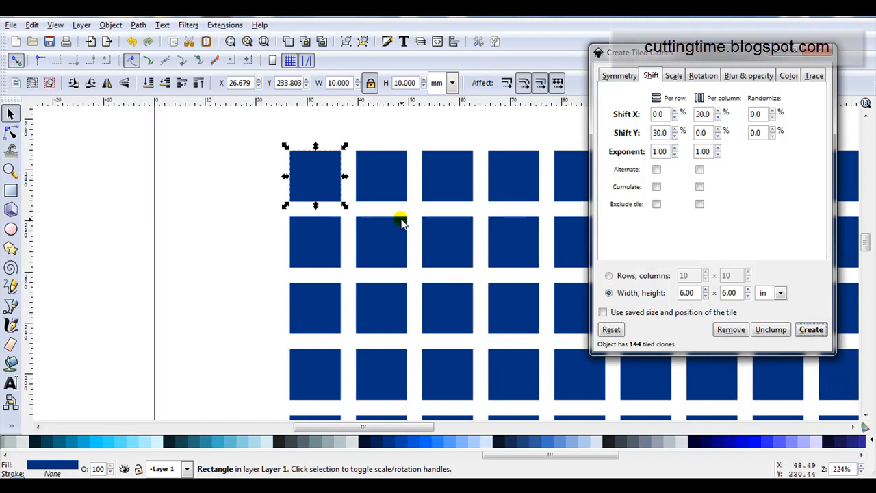
{"action": "mouse_move", "coordinate": [290, 158]}
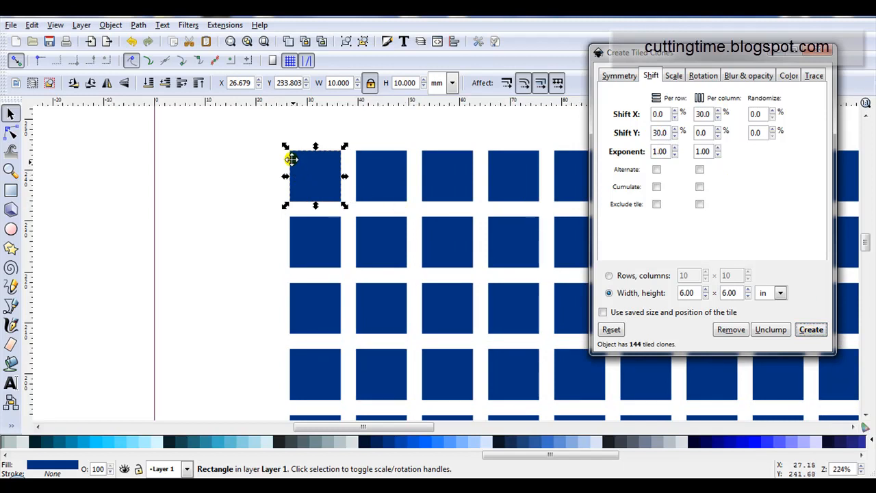
{"action": "mouse_move", "coordinate": [255, 165]}
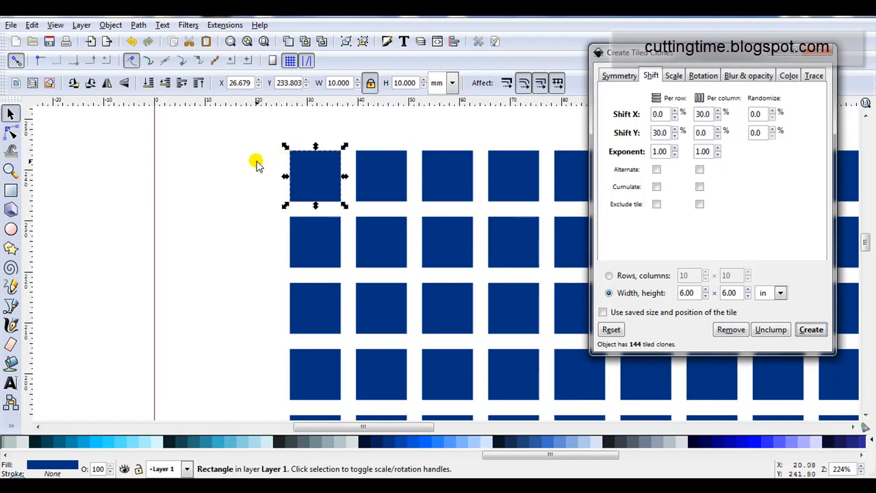
{"action": "mouse_move", "coordinate": [306, 173]}
{"action": "type", "text": "20"}
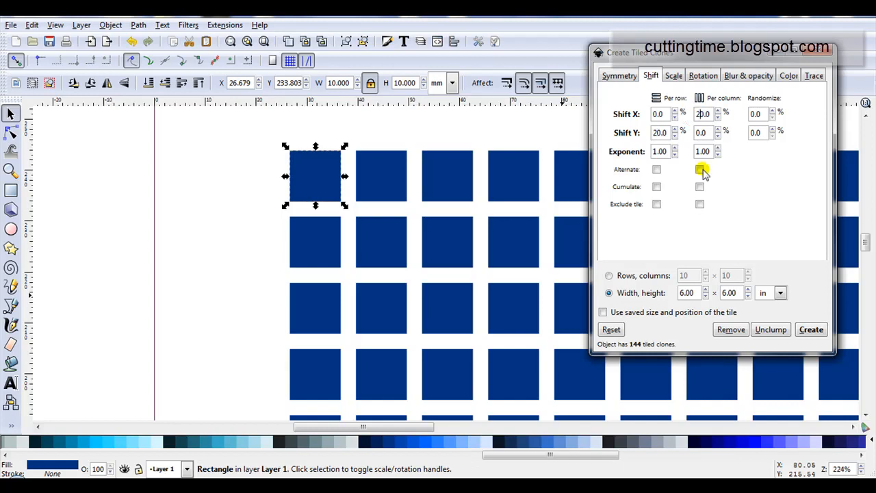
{"action": "left_click", "coordinate": [810, 328]}
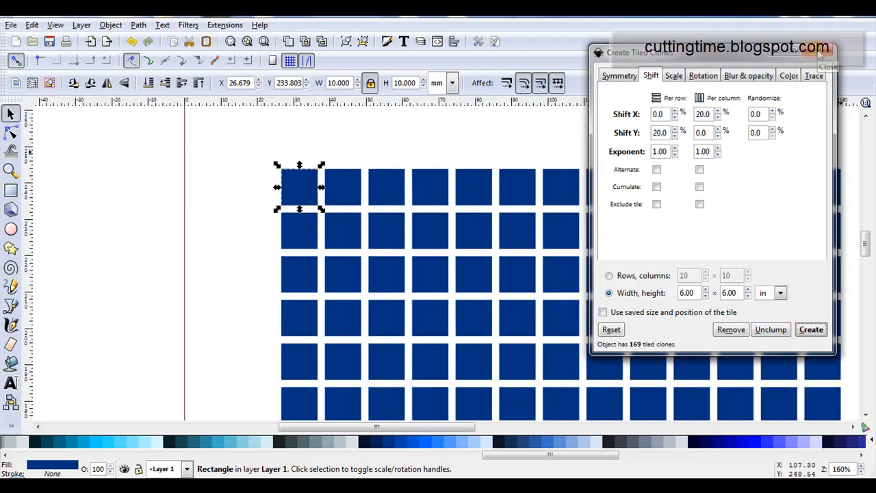
{"action": "left_click", "coordinate": [827, 65]}
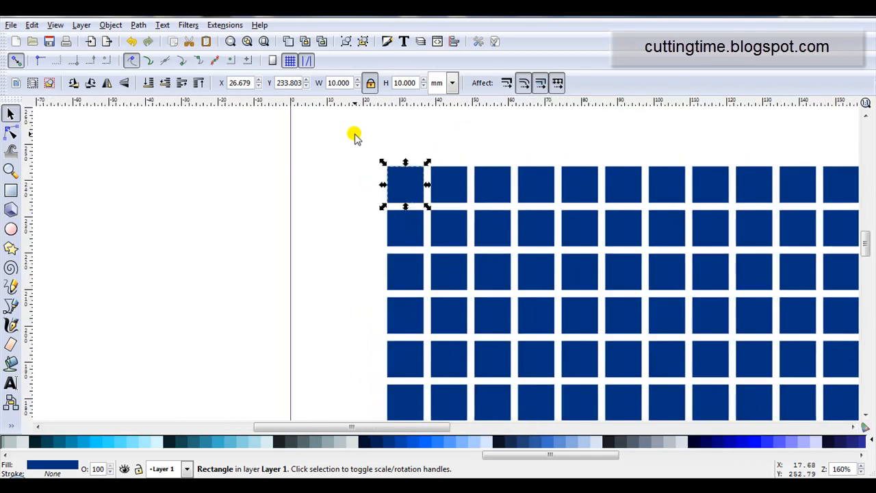
{"action": "mouse_move", "coordinate": [399, 184]}
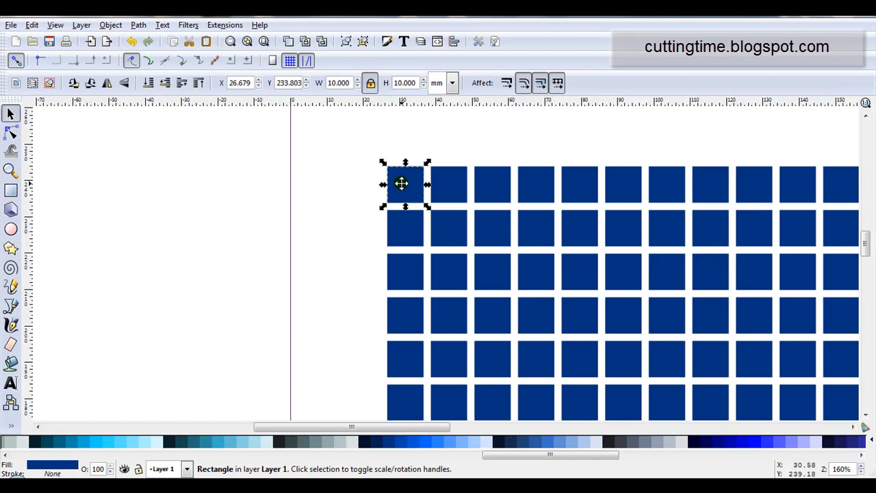
{"action": "mouse_move", "coordinate": [527, 196]}
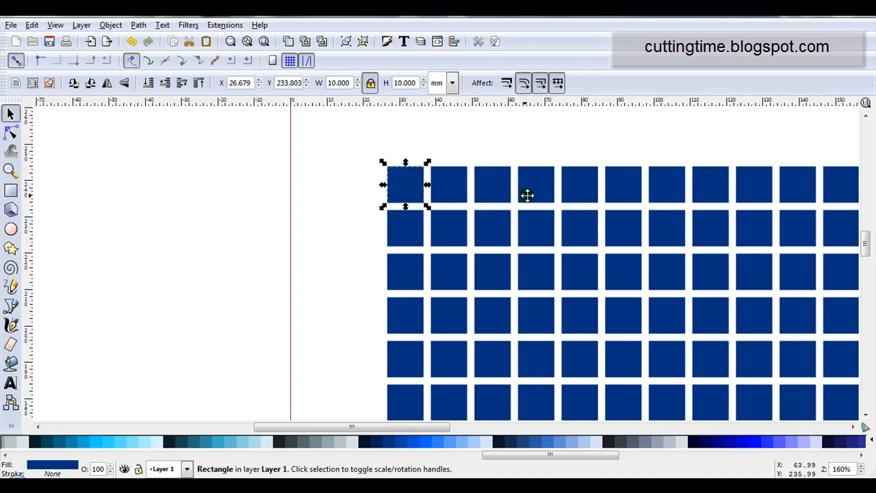
{"action": "mouse_move", "coordinate": [400, 183]}
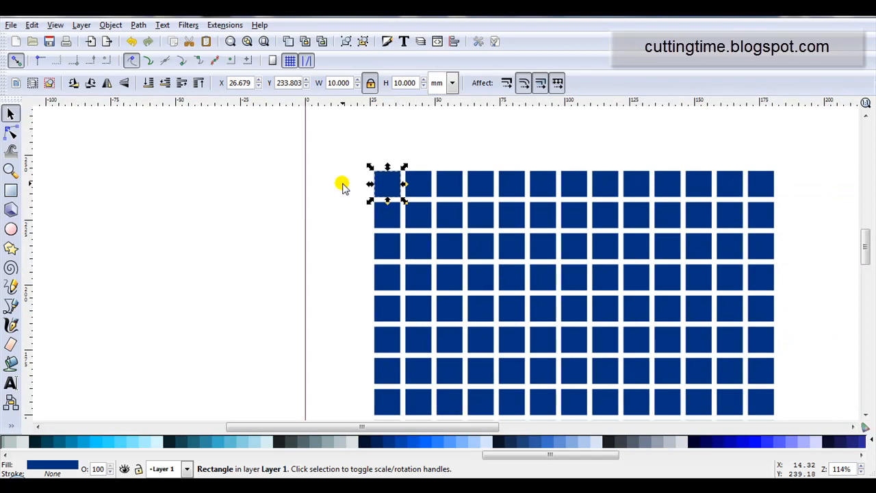
{"action": "mouse_move", "coordinate": [349, 192]}
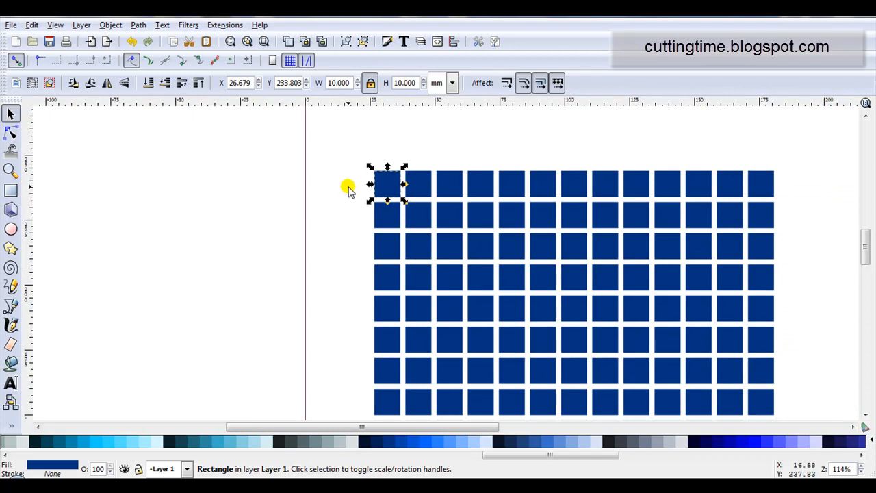
{"action": "mouse_move", "coordinate": [370, 192]}
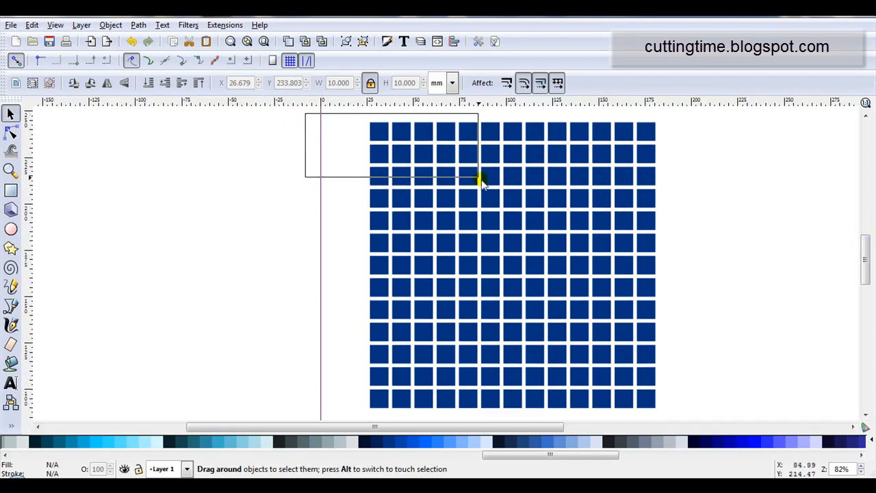
Step: Rubber-band select all 169 squares and unlink them from the original square
{"action": "left_click_drag", "start_coordinate": [479, 180], "coordinate": [692, 422]}
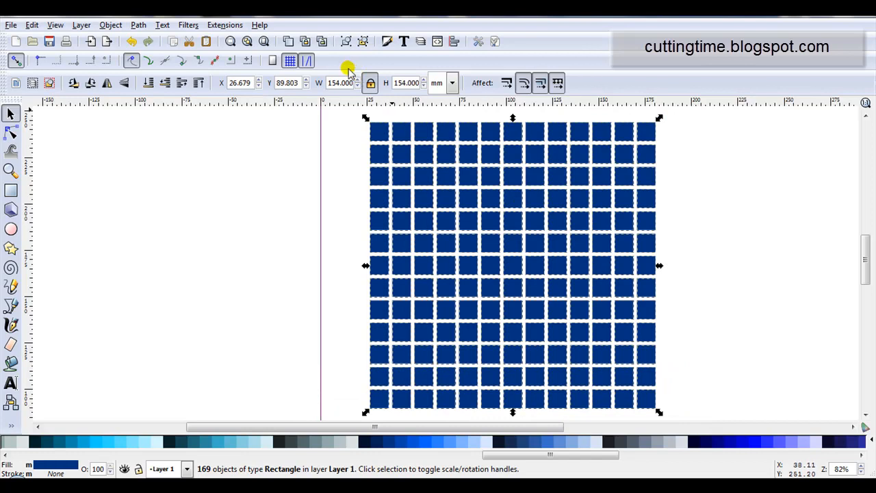
{"action": "mouse_move", "coordinate": [322, 41]}
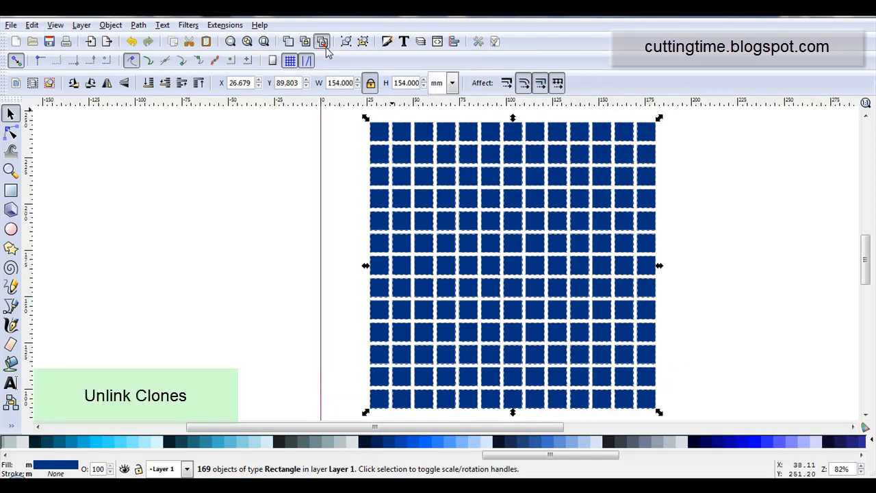
{"action": "left_click", "coordinate": [322, 41]}
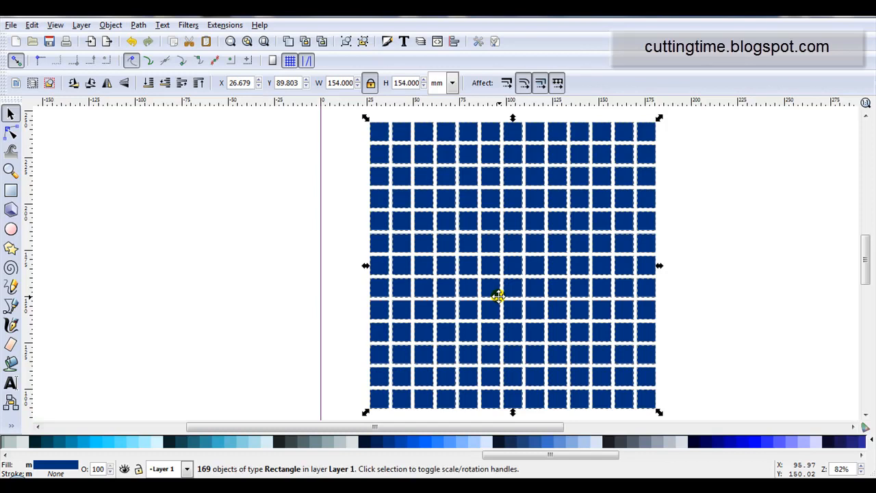
{"action": "mouse_move", "coordinate": [348, 227]}
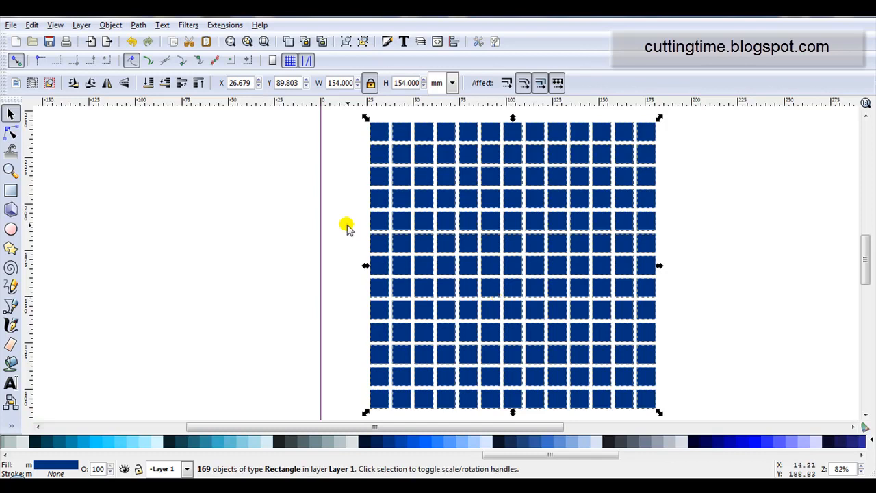
{"action": "mouse_move", "coordinate": [348, 216]}
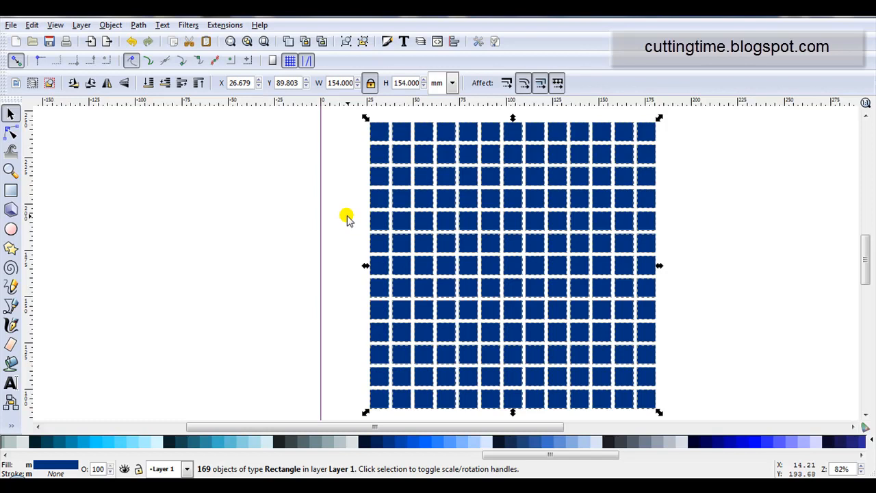
{"action": "mouse_move", "coordinate": [348, 216]}
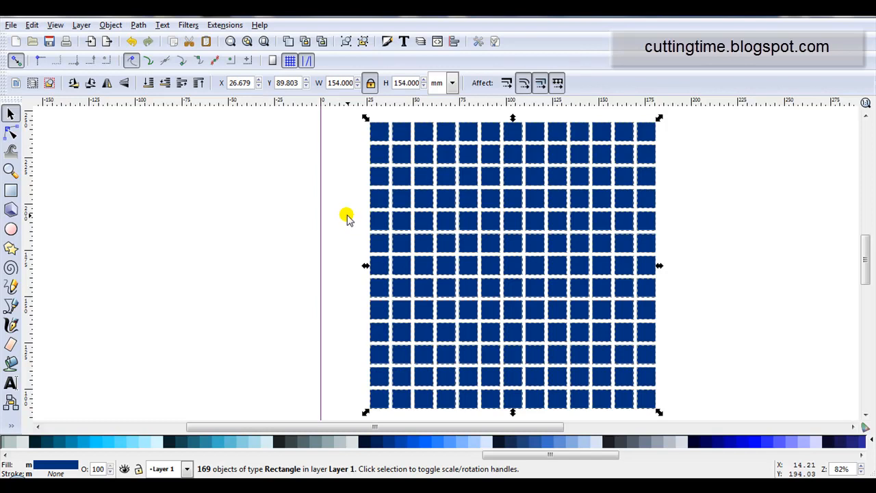
{"action": "left_click", "coordinate": [137, 24]}
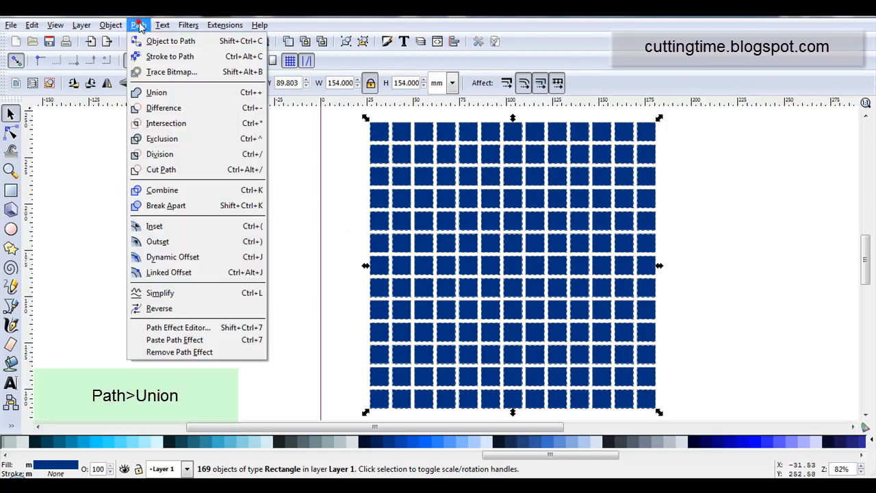
Step: Union the 169 squares into one single lattice path
{"action": "left_click", "coordinate": [156, 92]}
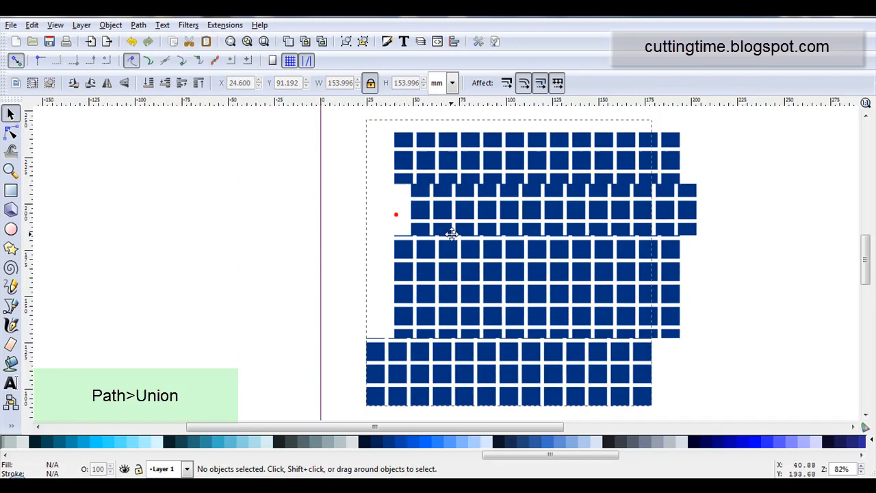
{"action": "left_click", "coordinate": [136, 25]}
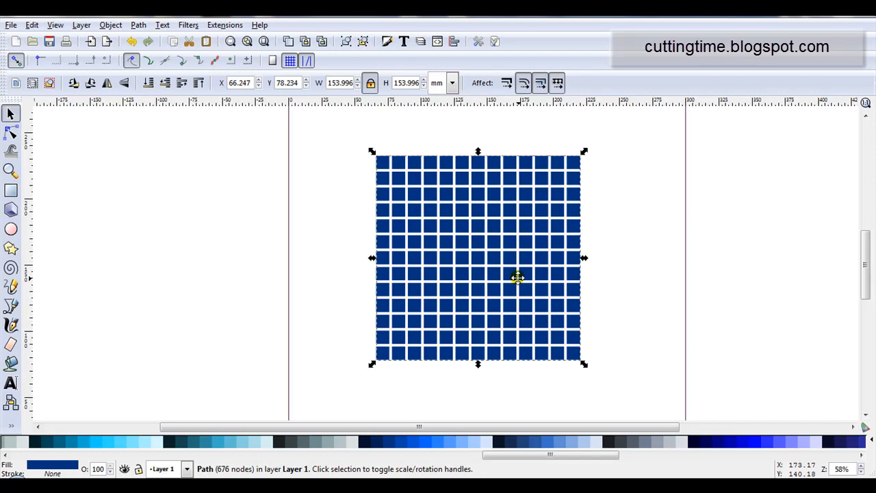
{"action": "mouse_move", "coordinate": [621, 335]}
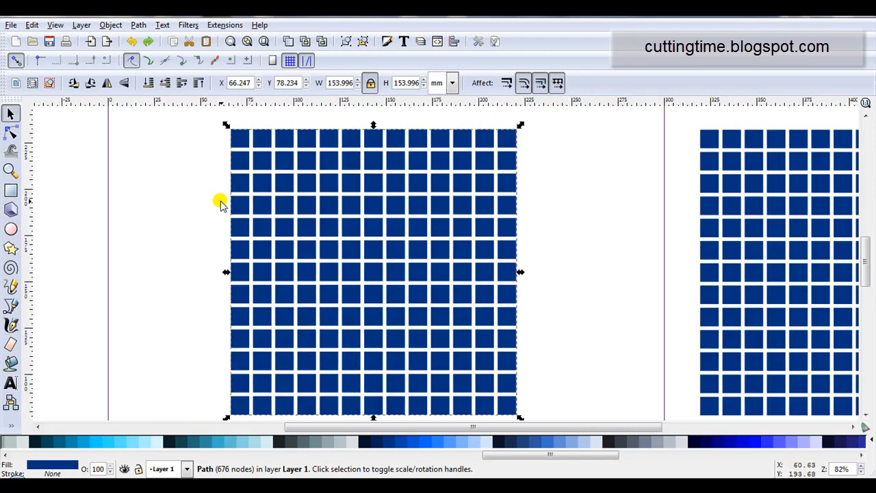
Step: Draw a light blue rectangle behind the lattice and start editing its width
{"action": "left_click", "coordinate": [11, 190]}
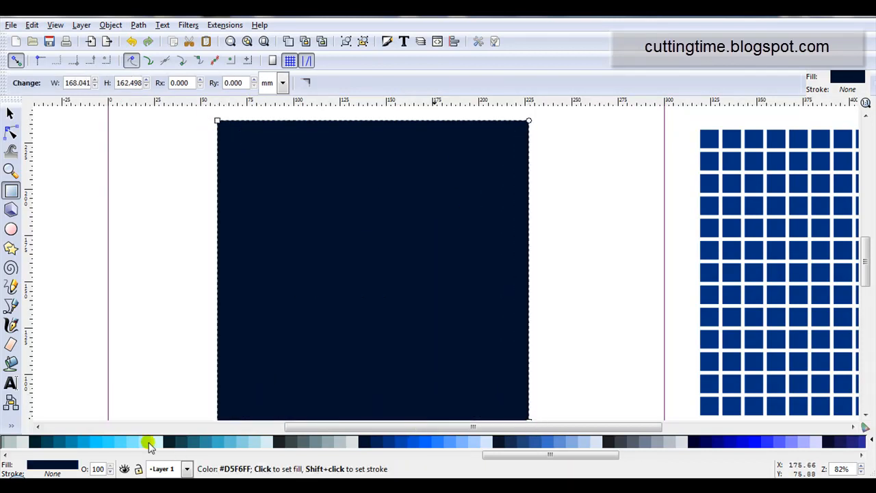
{"action": "left_click", "coordinate": [149, 444]}
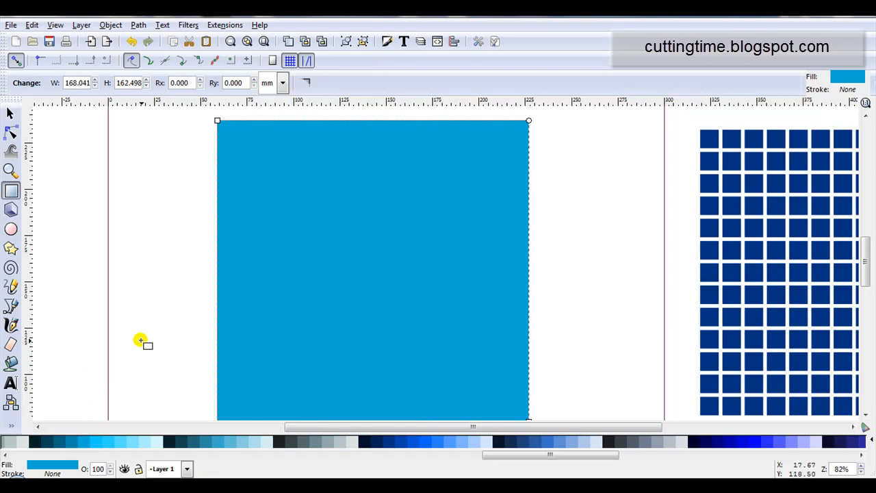
{"action": "mouse_move", "coordinate": [11, 112]}
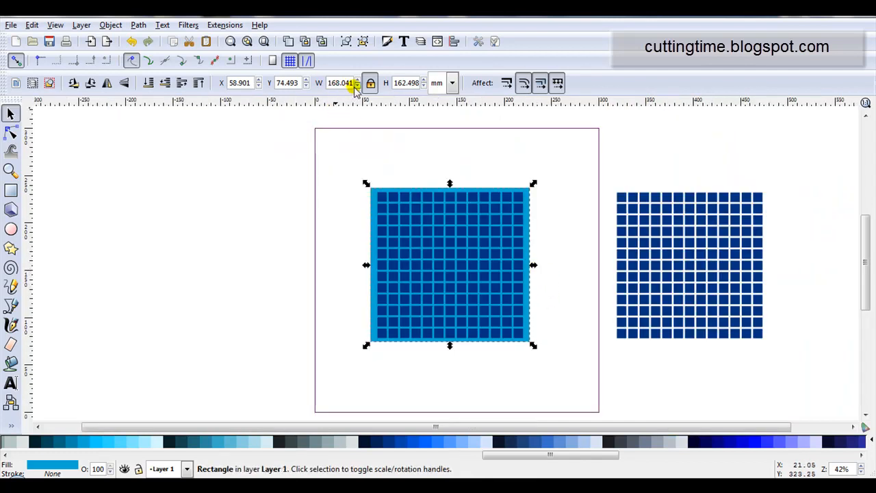
{"action": "triple_click", "coordinate": [340, 83]}
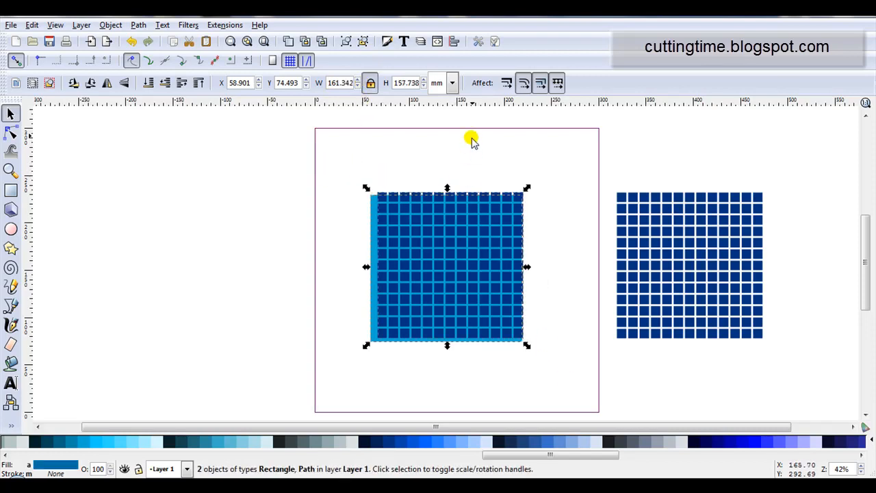
Step: Centre the lattice and rectangle together and make the rectangle a 160 mm square
{"action": "left_click", "coordinate": [454, 41]}
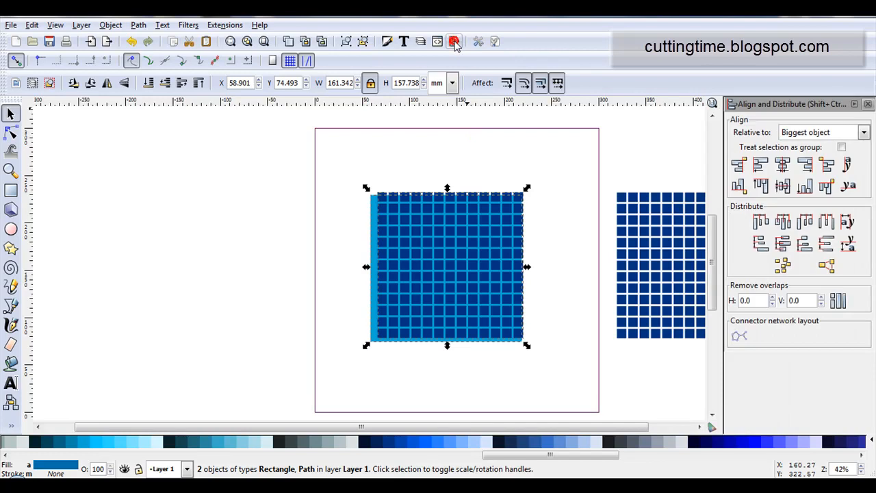
{"action": "left_click", "coordinate": [783, 186]}
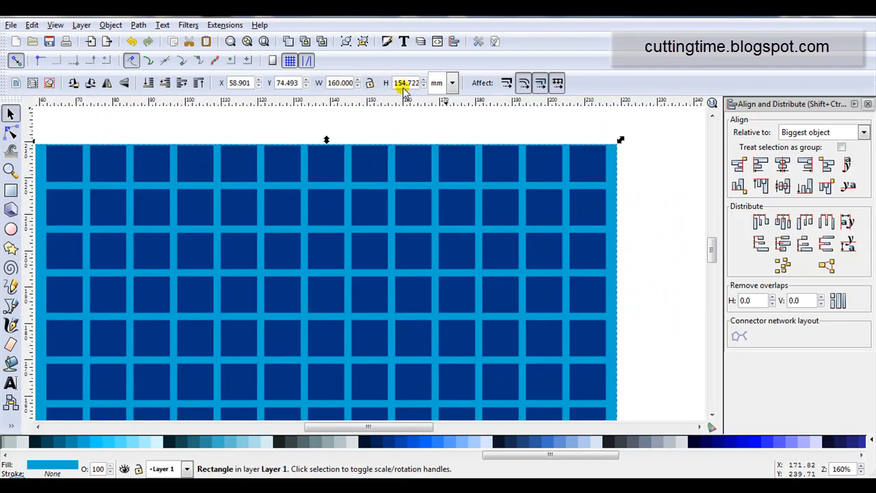
{"action": "triple_click", "coordinate": [405, 84]}
{"action": "type", "text": "160.000"}
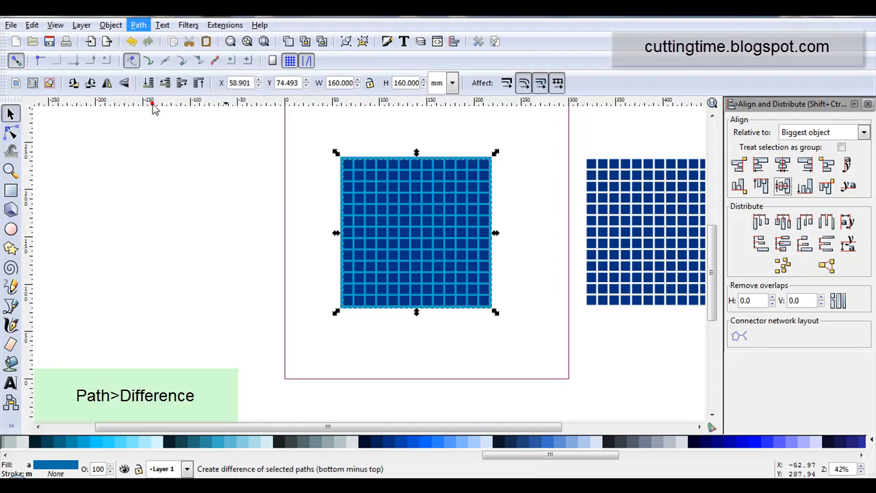
Step: Subtract the lattice from the light blue square with Path > Difference, then pick the Ellipse tool
{"action": "left_click", "coordinate": [137, 25]}
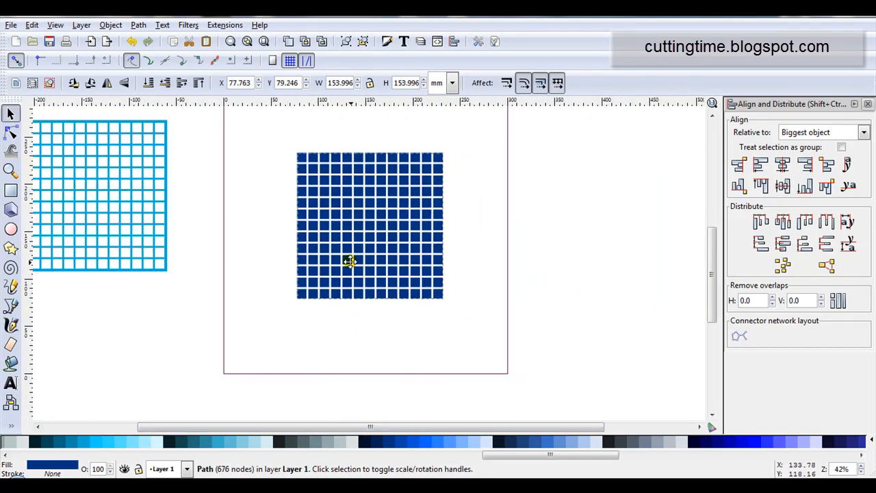
{"action": "left_click", "coordinate": [11, 229]}
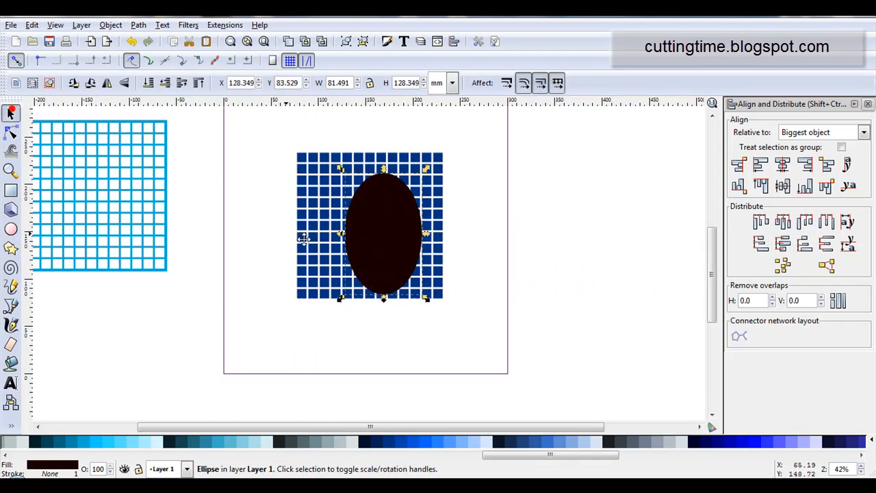
Step: Select the dark oval and lattice together and centre the oval on the lattice
{"action": "left_click", "coordinate": [482, 317]}
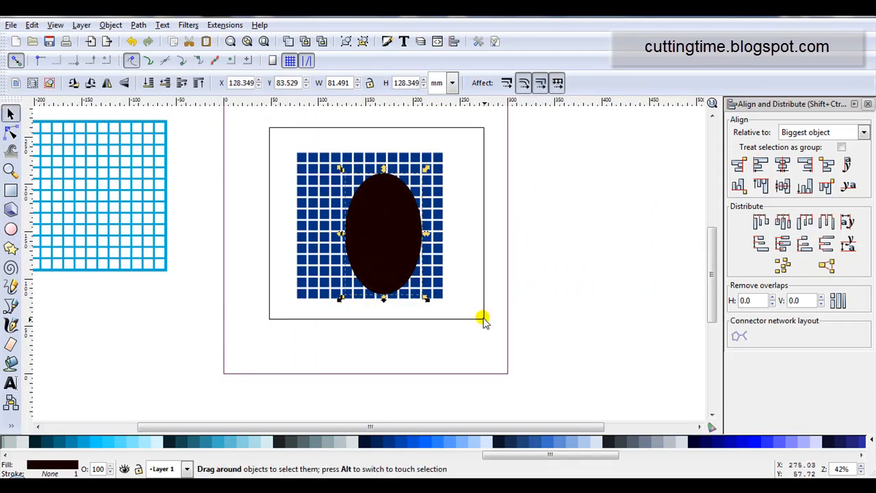
{"action": "left_click", "coordinate": [784, 164]}
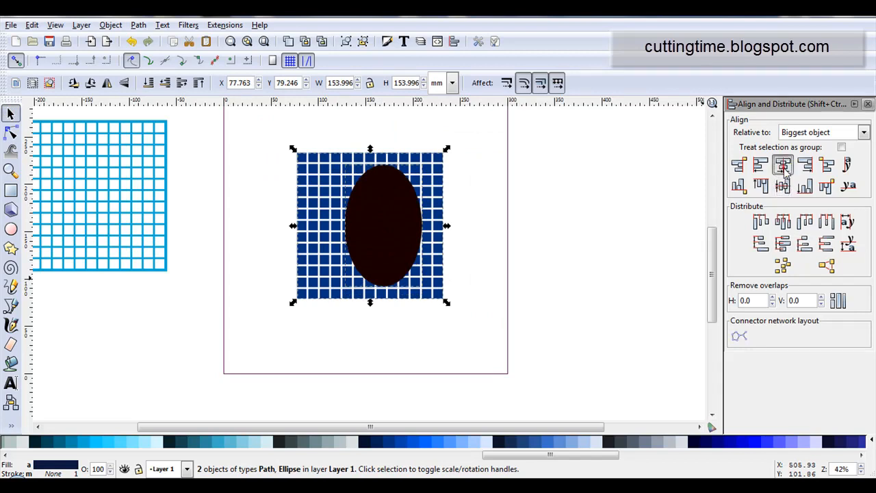
{"action": "left_click", "coordinate": [783, 164]}
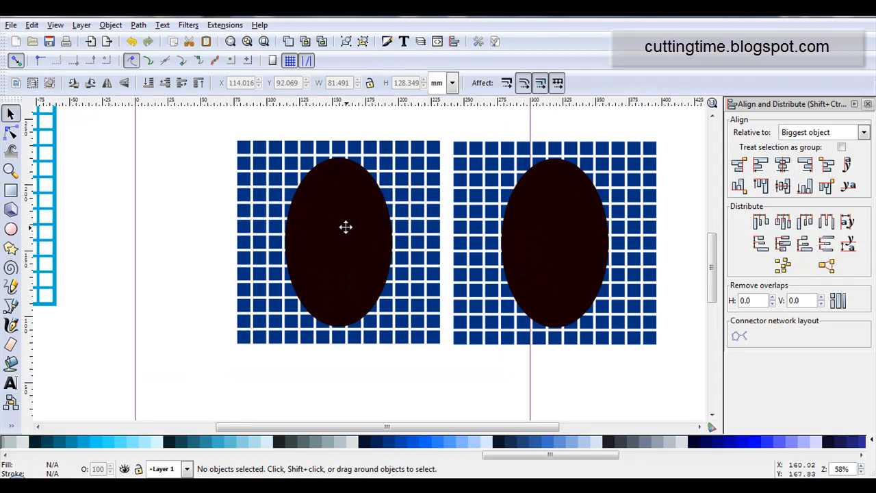
{"action": "mouse_move", "coordinate": [301, 208]}
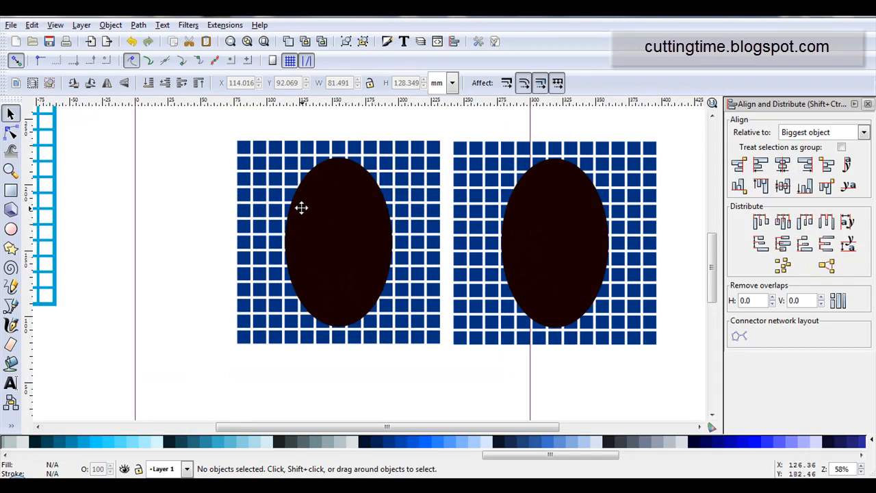
{"action": "mouse_move", "coordinate": [194, 129]}
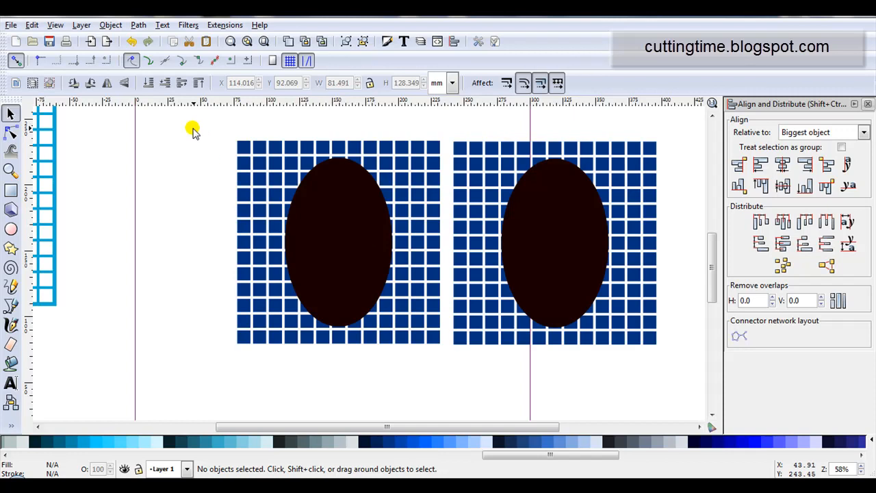
Step: Subtract the dark oval from the left lattice square with Path > Difference and shift the result left
{"action": "left_click_drag", "start_coordinate": [195, 126], "coordinate": [453, 380]}
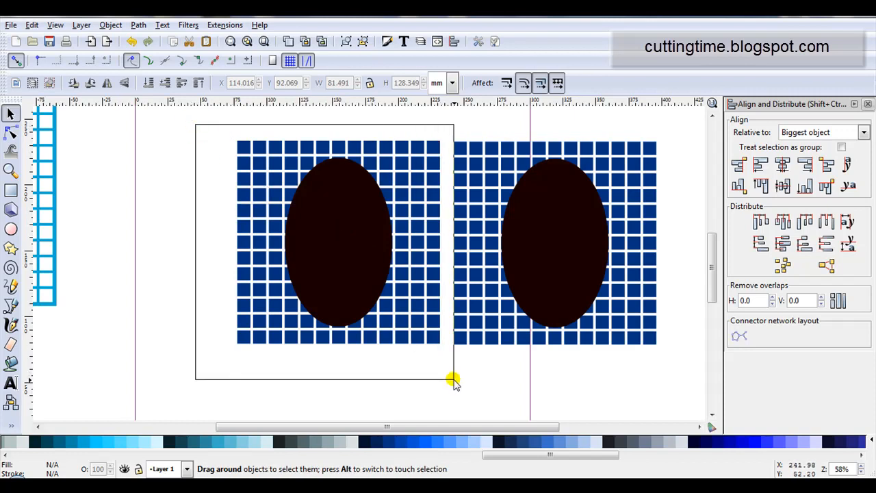
{"action": "left_click", "coordinate": [137, 24]}
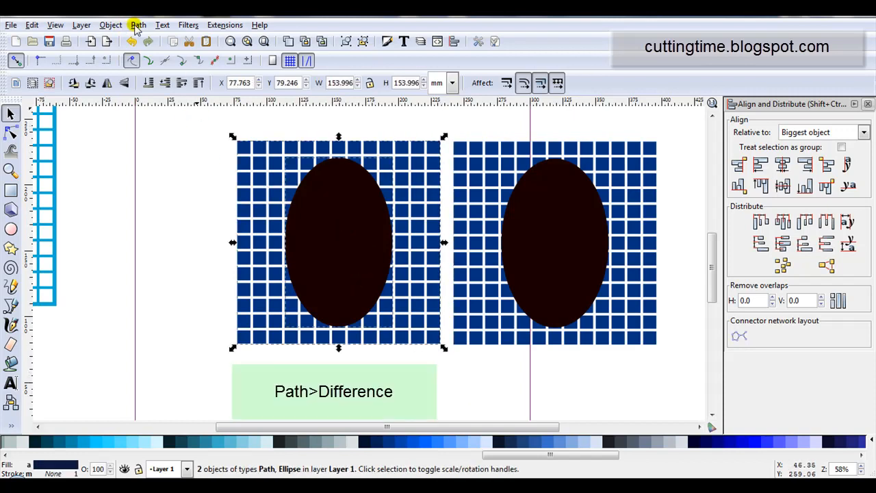
{"action": "left_click", "coordinate": [137, 25]}
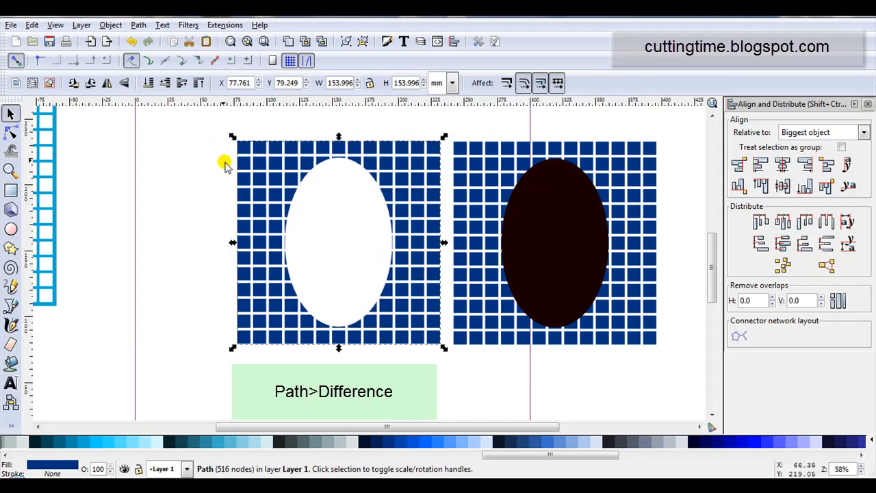
{"action": "left_click_drag", "start_coordinate": [335, 239], "coordinate": [280, 240]}
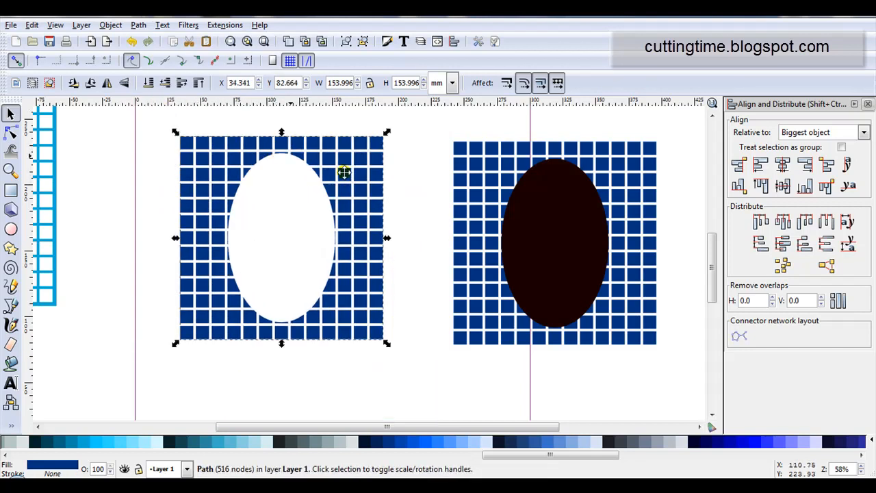
{"action": "mouse_move", "coordinate": [437, 121]}
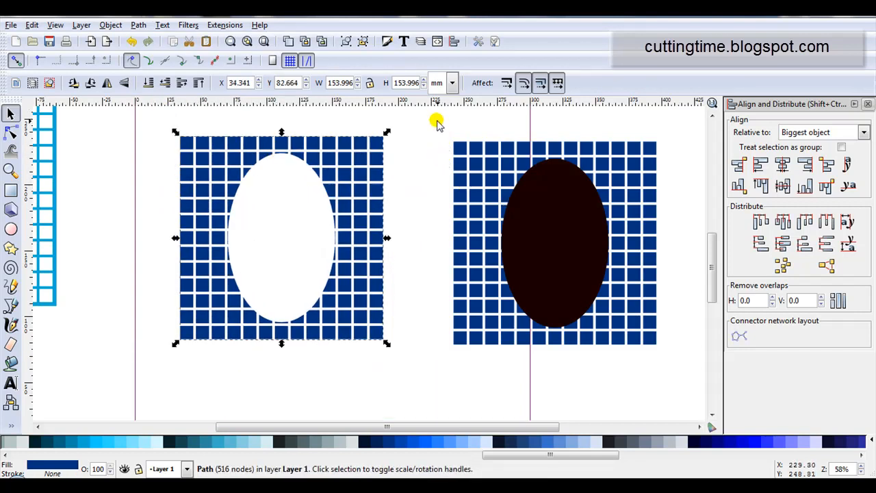
{"action": "left_click", "coordinate": [436, 134]}
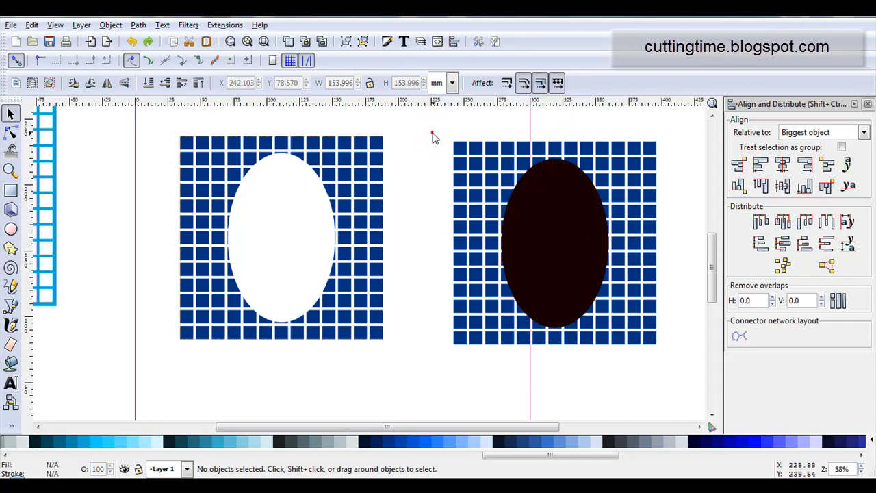
Step: Clip the right lattice to its oval with Path > Intersection, leaving an oval-shaped lattice
{"action": "left_click", "coordinate": [554, 239]}
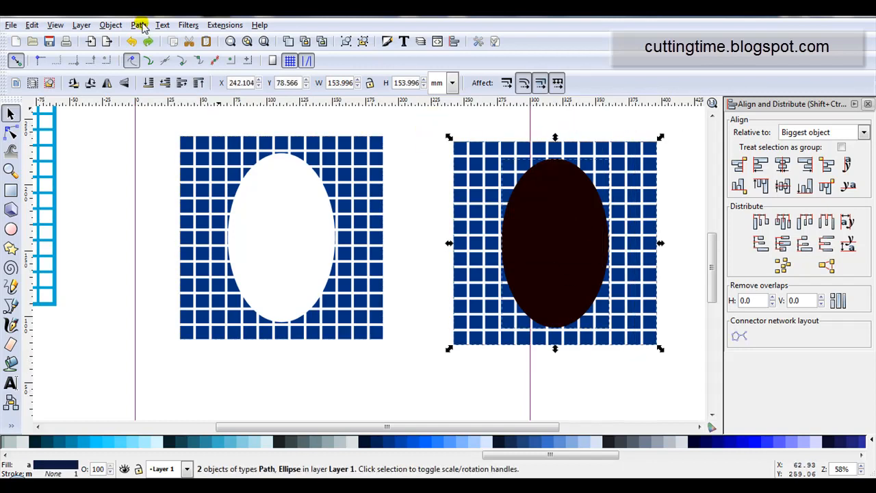
{"action": "left_click", "coordinate": [137, 25]}
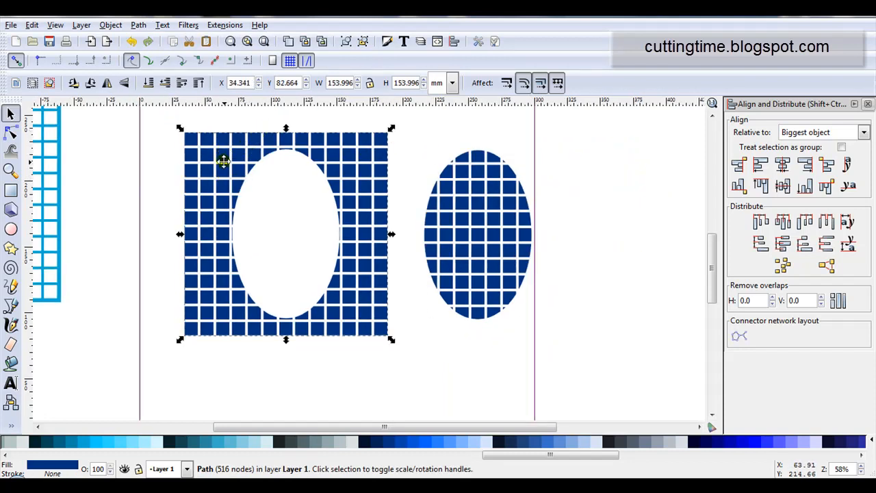
{"action": "mouse_move", "coordinate": [214, 200]}
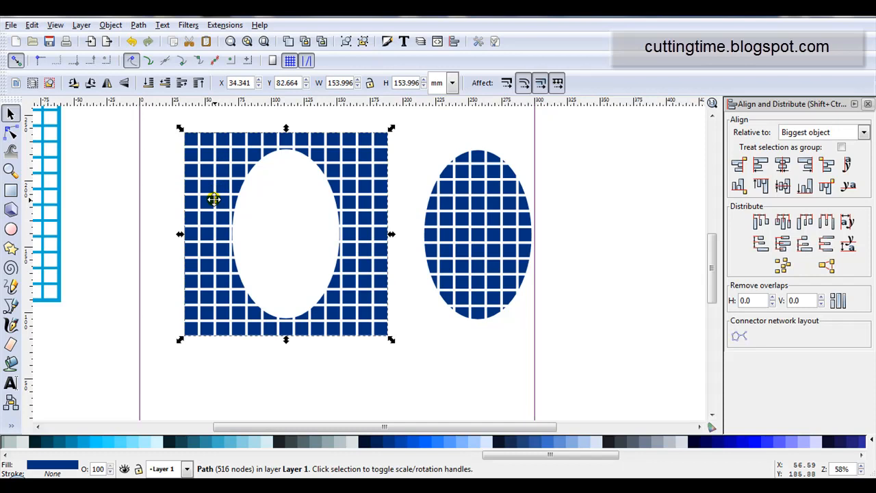
{"action": "mouse_move", "coordinate": [457, 247]}
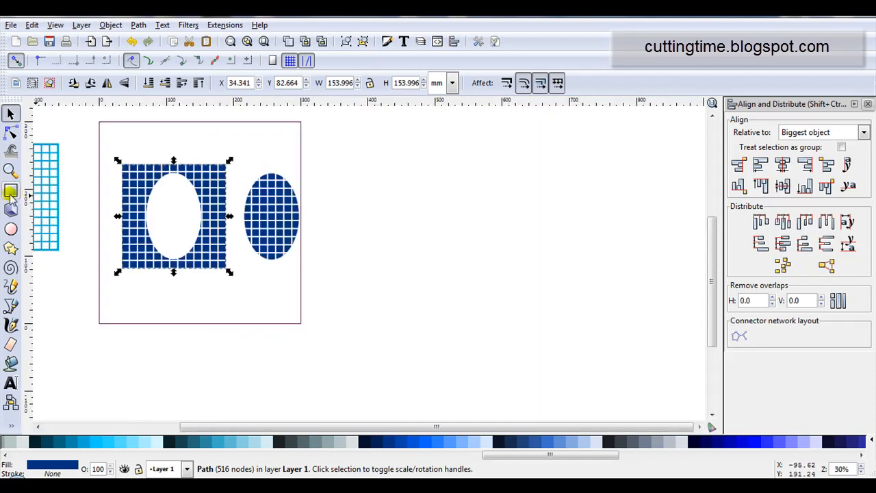
Step: Draw a light blue rectangle, centre the holed lattice on it, and subtract it to leave a square lattice frame around a solid oval
{"action": "left_click_drag", "start_coordinate": [345, 189], "coordinate": [417, 301]}
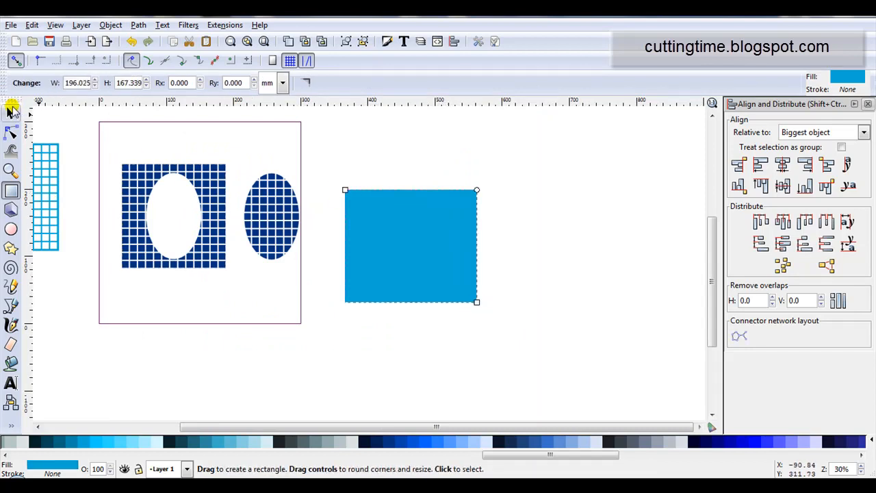
{"action": "left_click", "coordinate": [11, 114]}
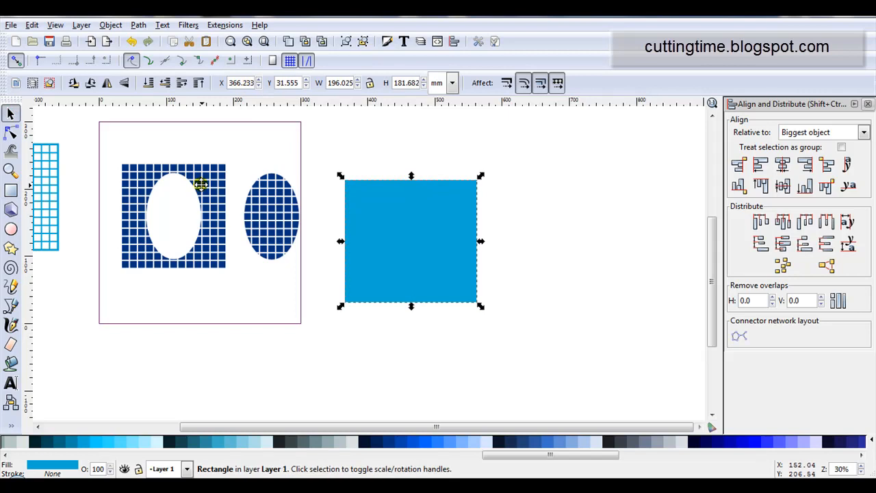
{"action": "left_click", "coordinate": [411, 240]}
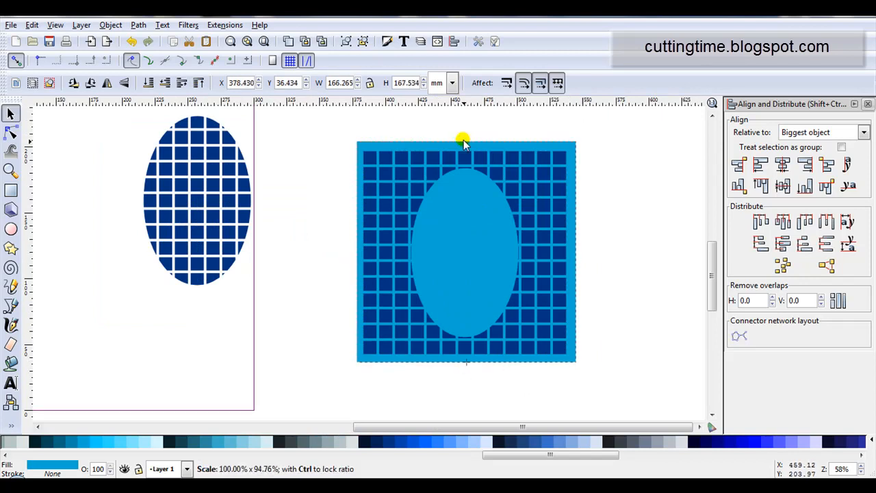
{"action": "left_click", "coordinate": [465, 253]}
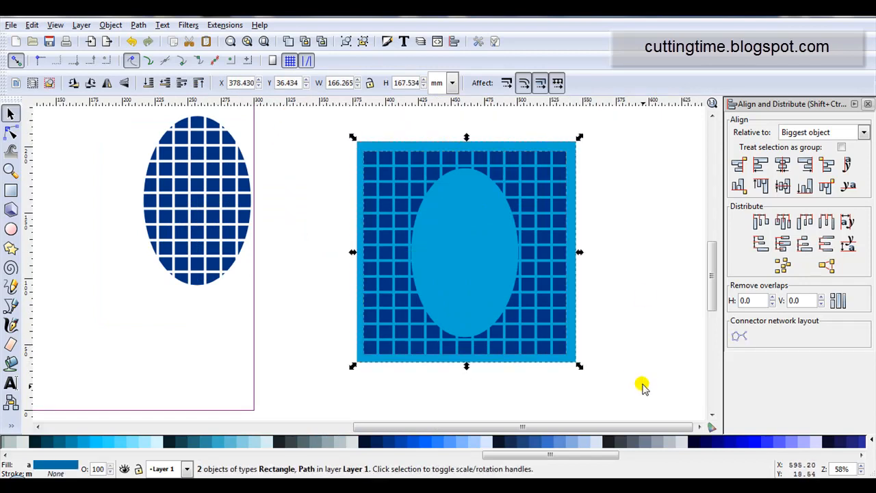
{"action": "left_click", "coordinate": [783, 164]}
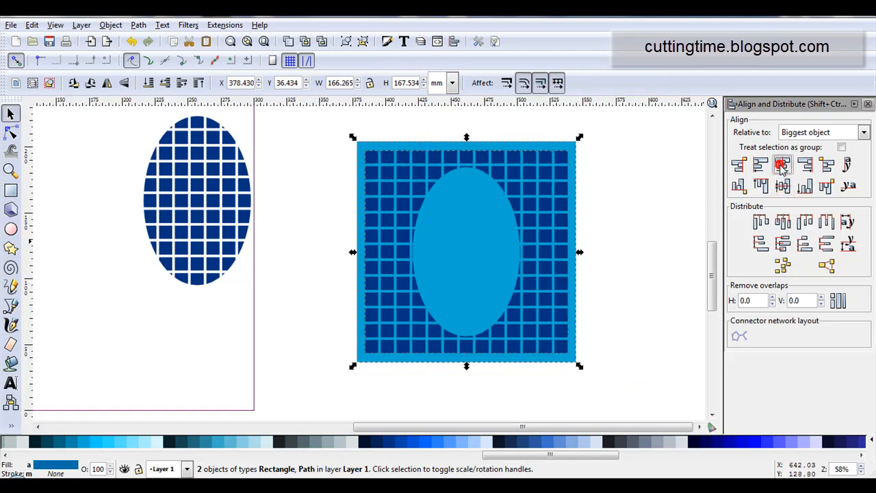
{"action": "left_click", "coordinate": [137, 24]}
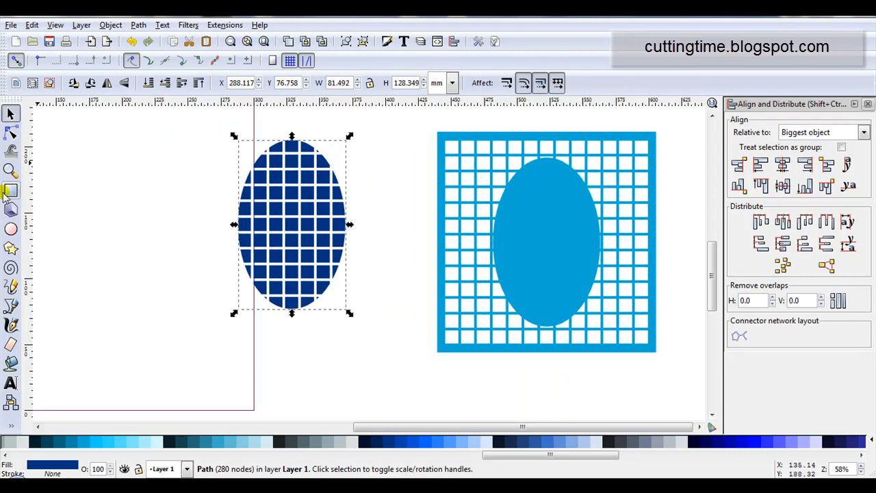
Step: Draw a light blue rectangle over the lattice oval, centre them, and subtract the oval to leave a frame with a lattice oval window
{"action": "left_click_drag", "start_coordinate": [226, 137], "coordinate": [359, 308]}
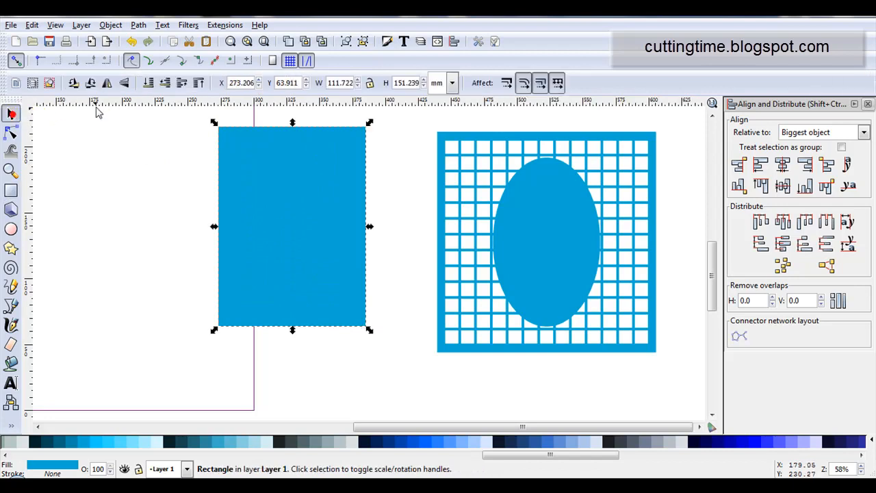
{"action": "left_click_drag", "start_coordinate": [169, 112], "coordinate": [382, 295]}
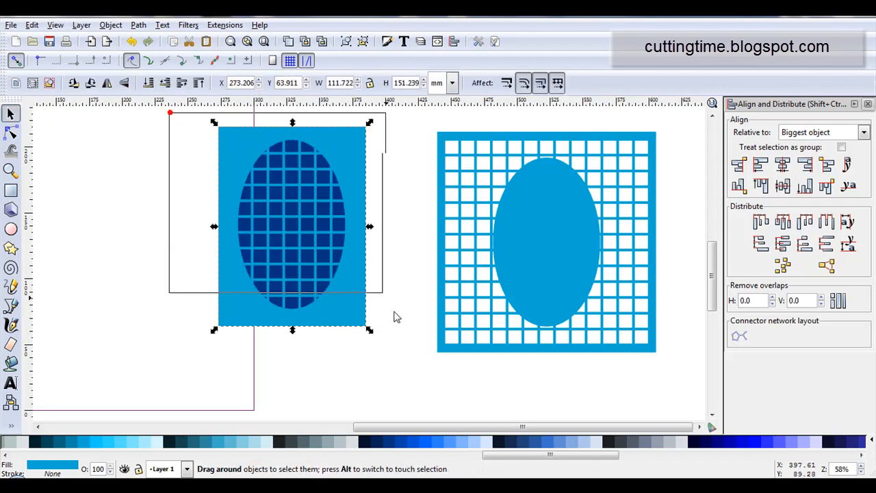
{"action": "left_click", "coordinate": [783, 186]}
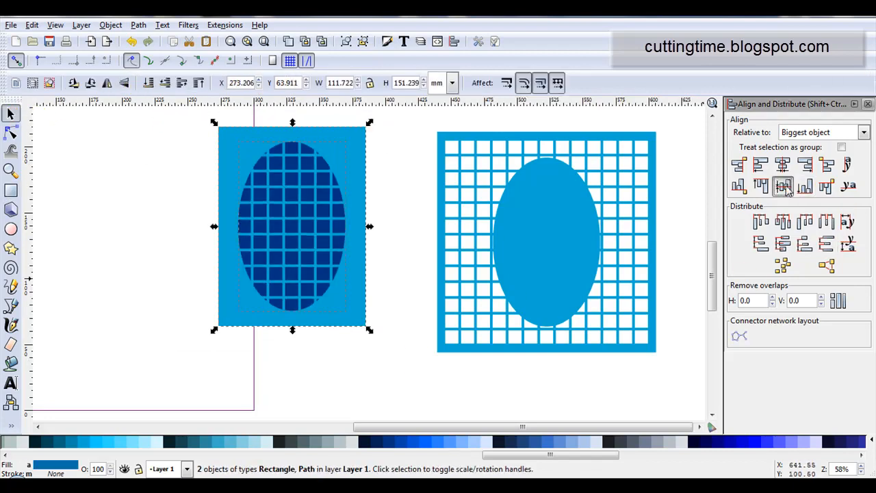
{"action": "left_click", "coordinate": [137, 24]}
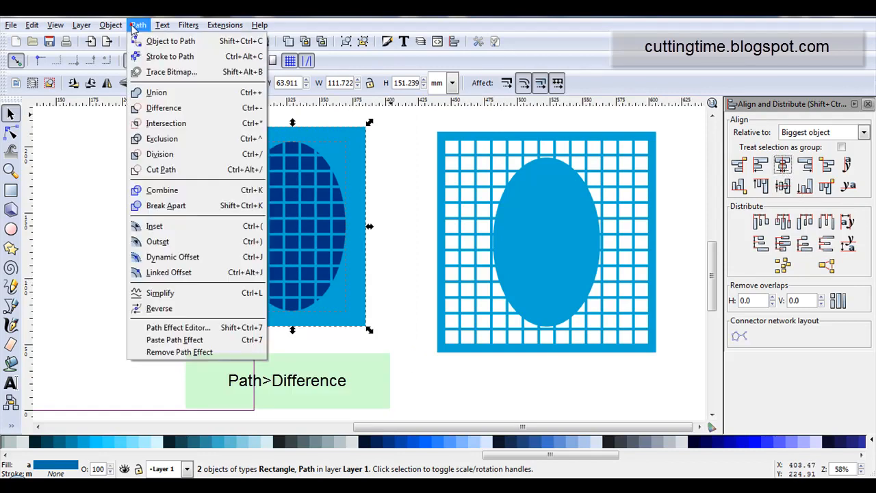
{"action": "left_click", "coordinate": [164, 107]}
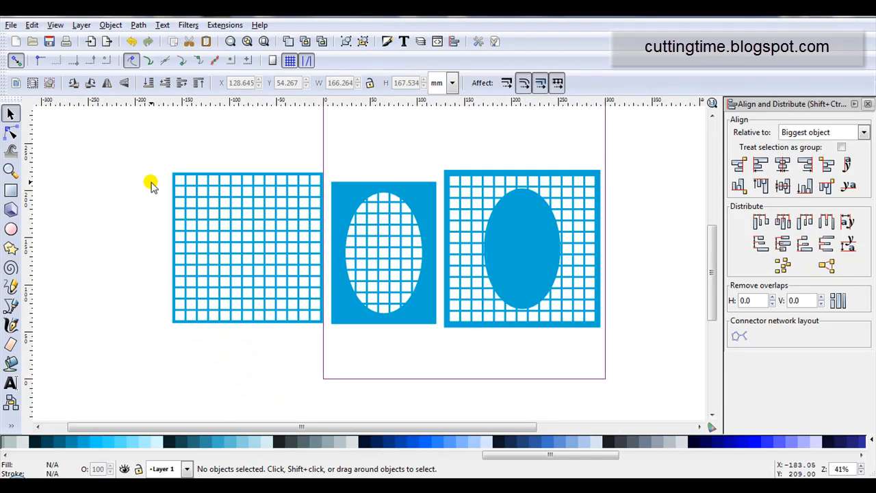
{"action": "mouse_move", "coordinate": [199, 146]}
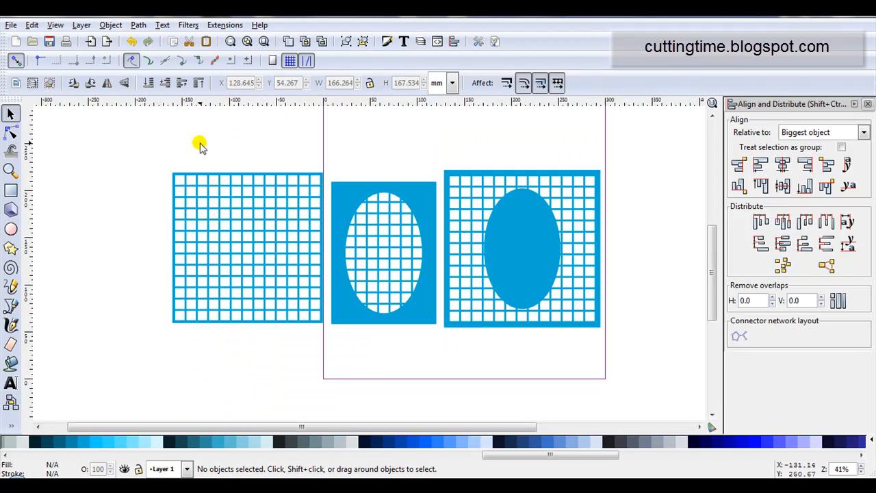
{"action": "mouse_move", "coordinate": [575, 260]}
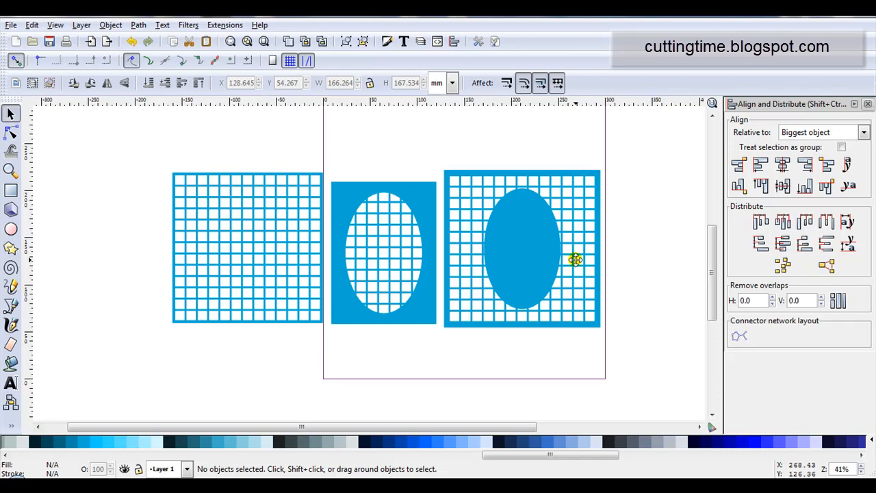
{"action": "mouse_move", "coordinate": [115, 212]}
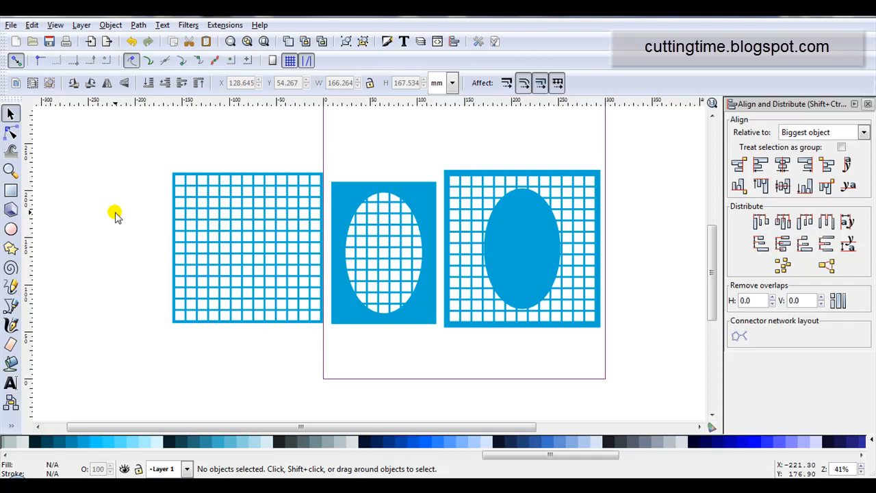
{"action": "mouse_move", "coordinate": [211, 249]}
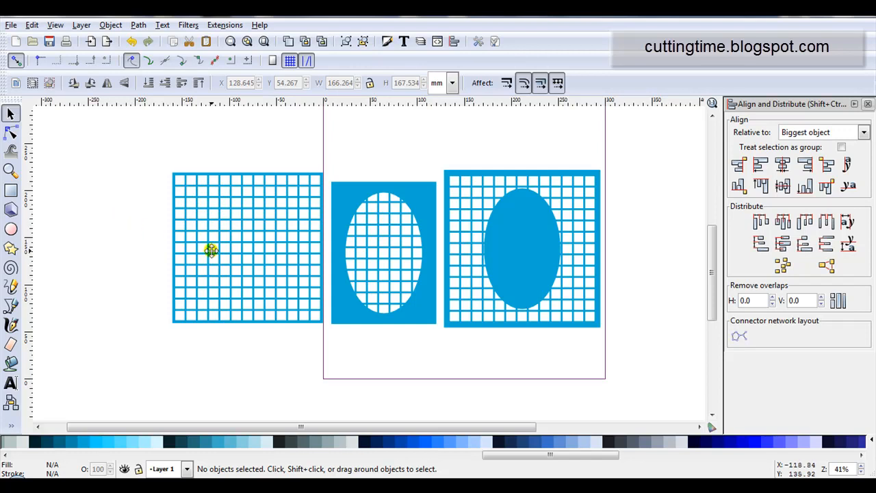
{"action": "mouse_move", "coordinate": [107, 226]}
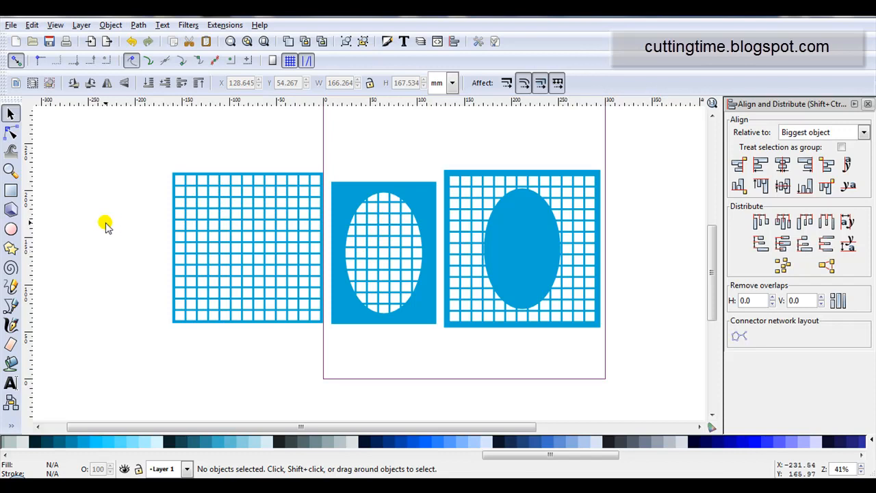